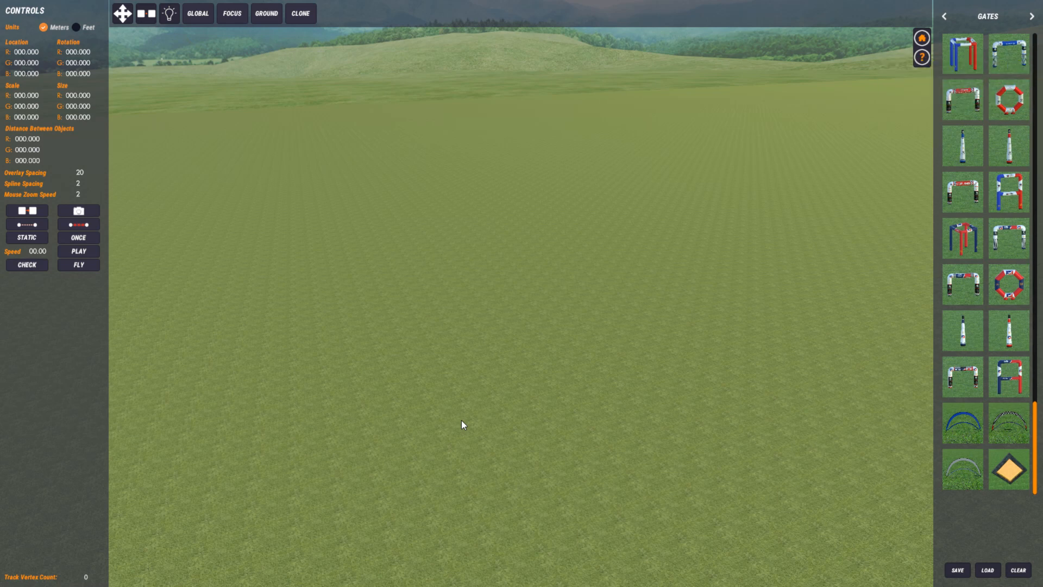
mouse_move(93, 276)
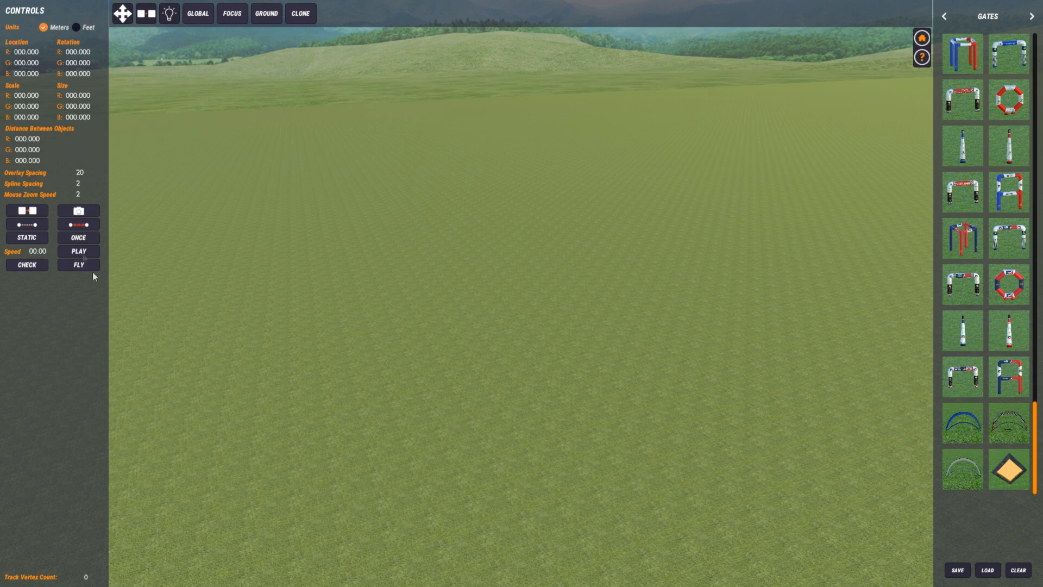
mouse_move(81, 193)
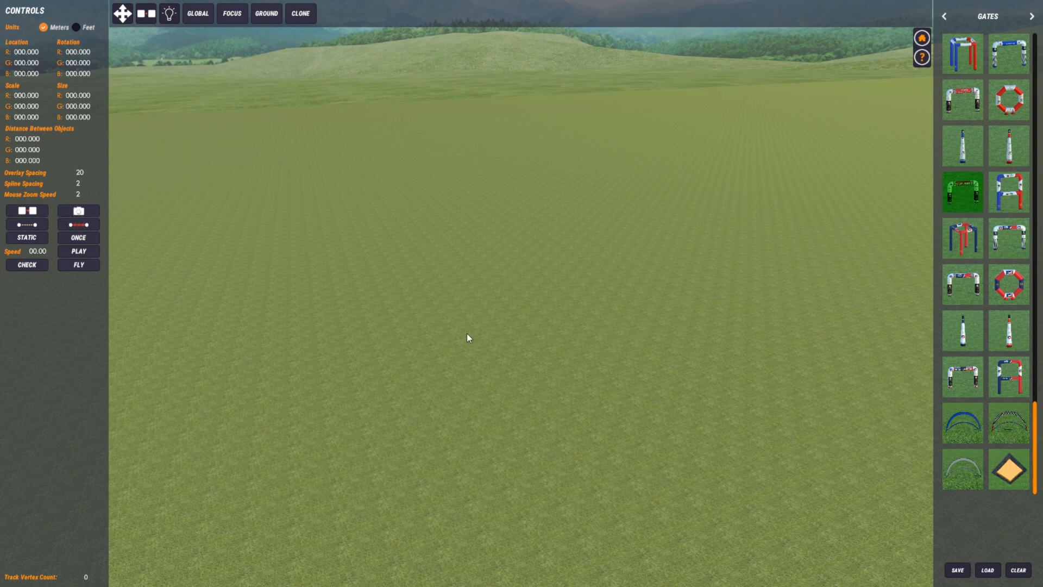
- Add the start/finish arch and red-and-blue square gate, then focus on the arch
left_click(961, 237)
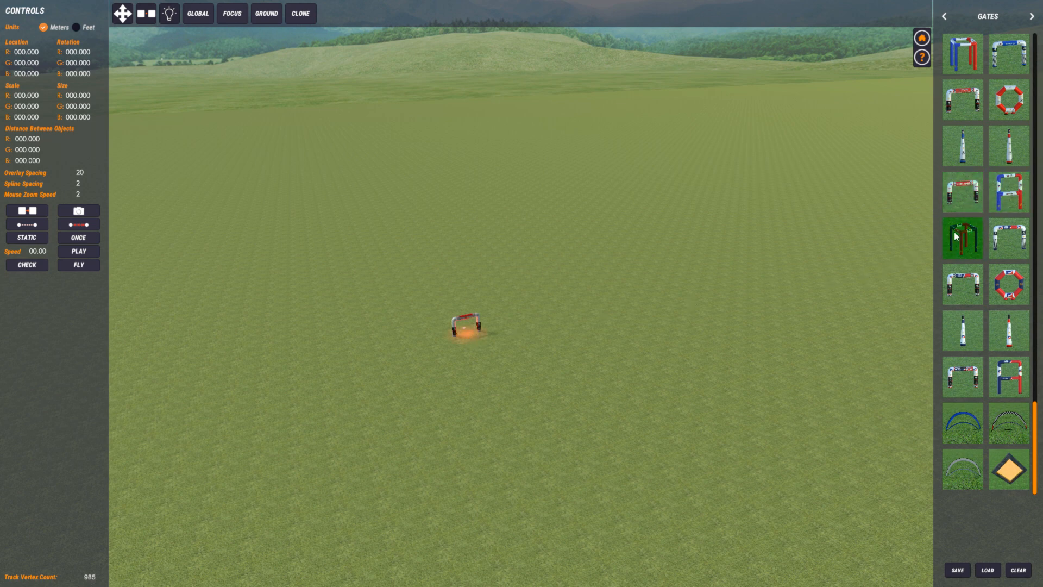
left_click(961, 237)
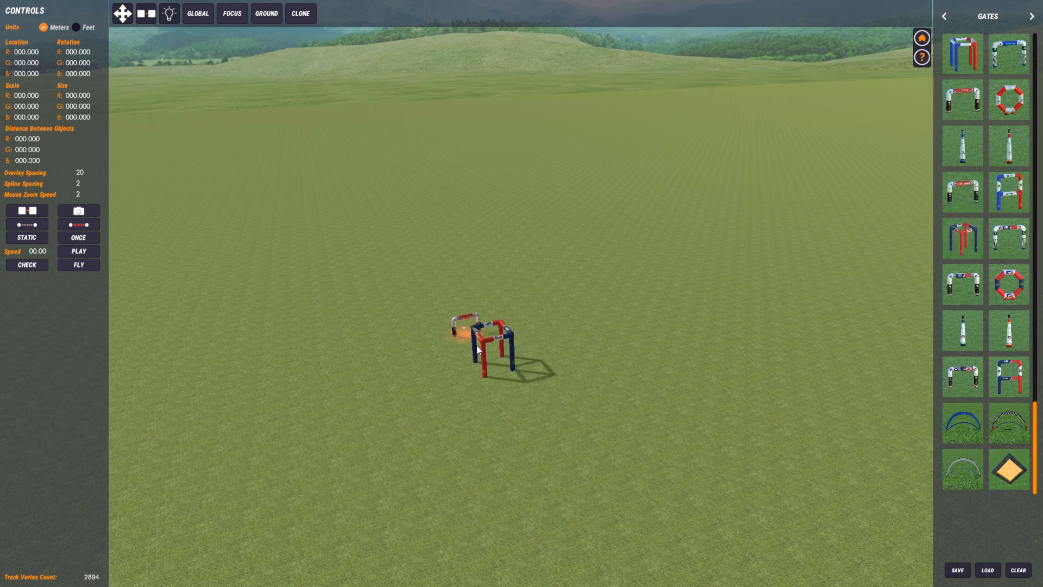
left_click(231, 13)
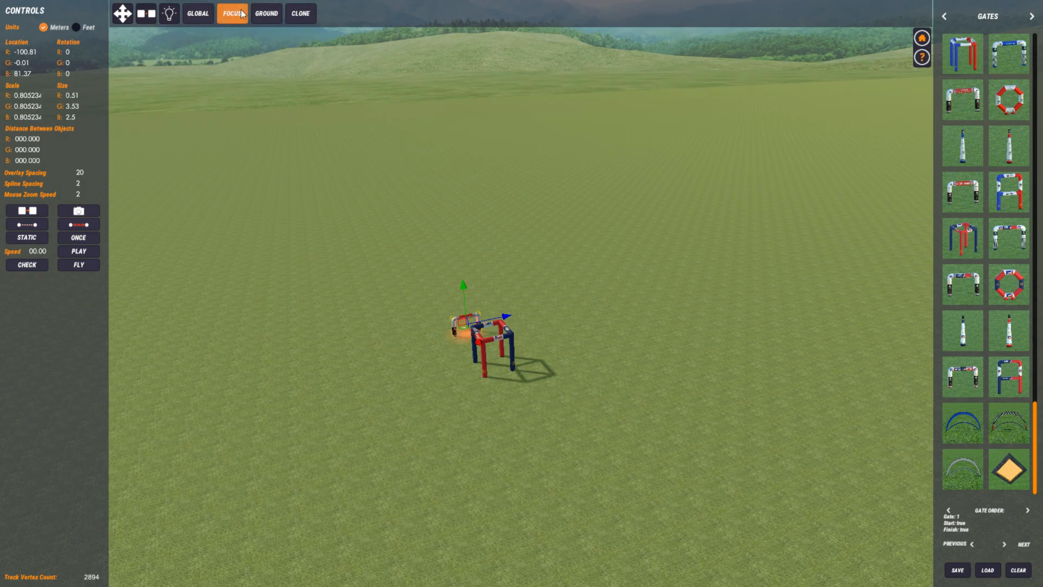
left_click(232, 13)
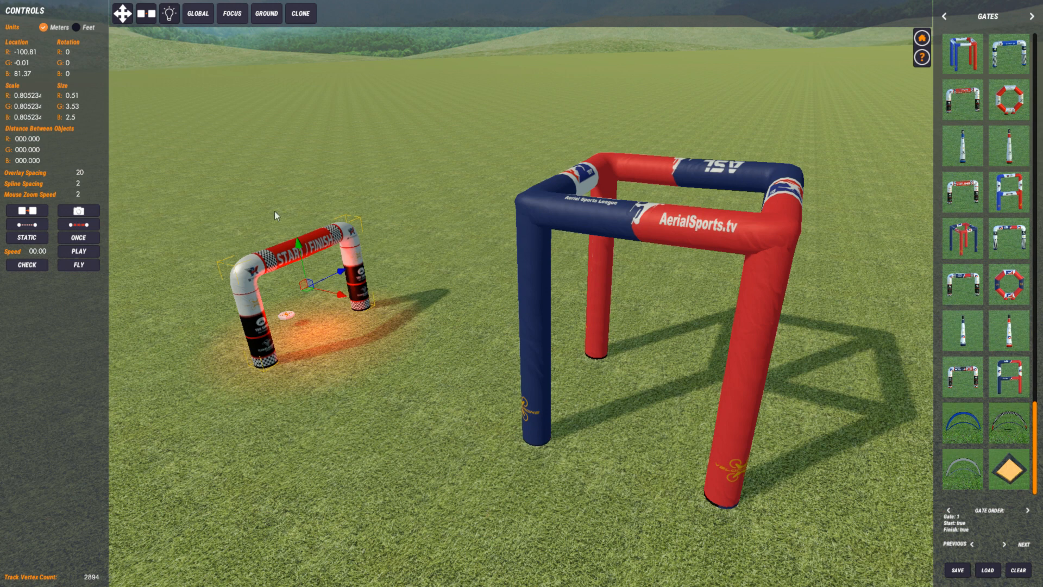
mouse_move(614, 229)
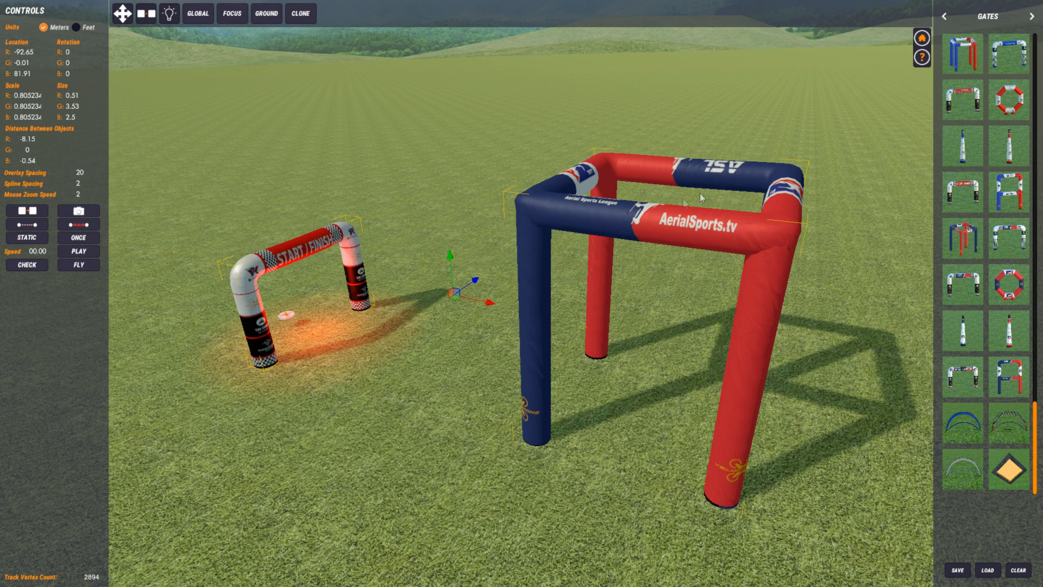
mouse_move(664, 236)
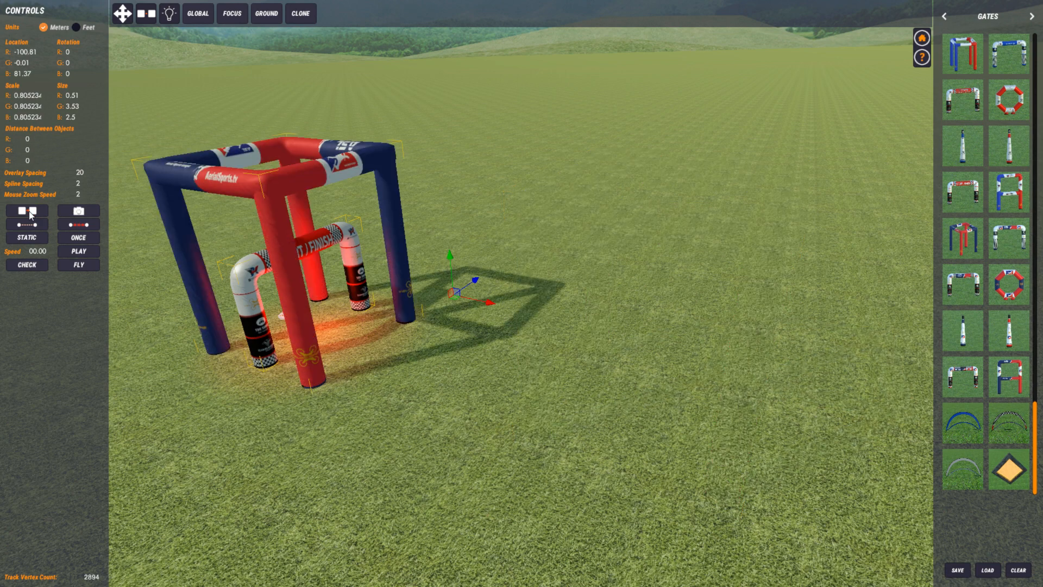
mouse_move(491, 301)
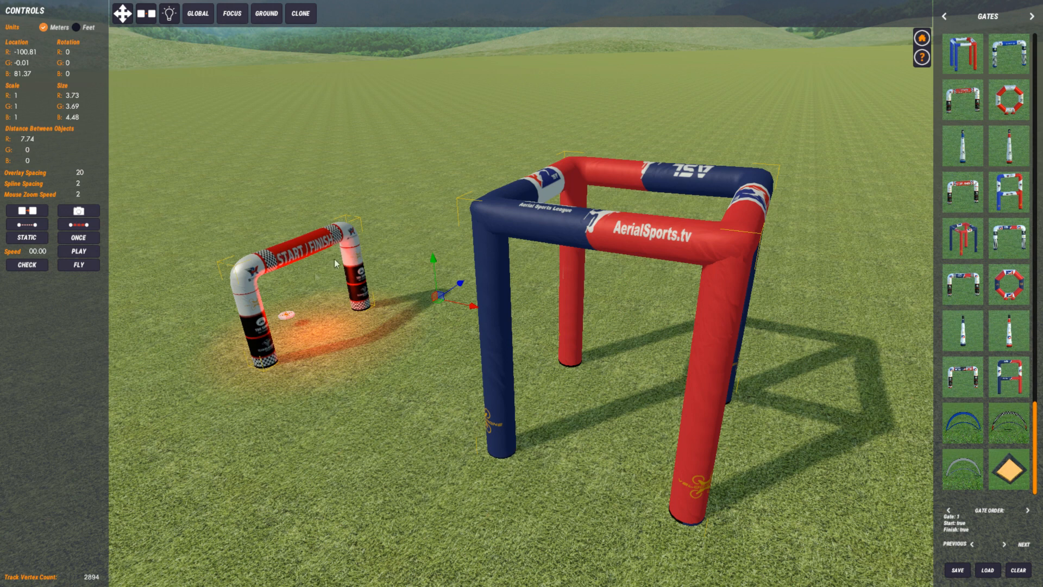
mouse_move(704, 240)
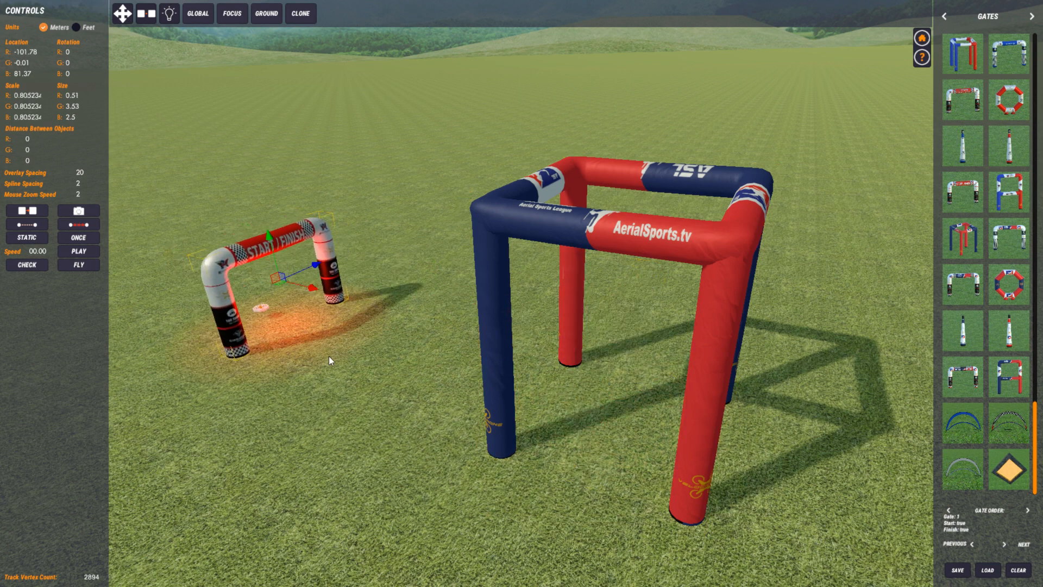
mouse_move(559, 231)
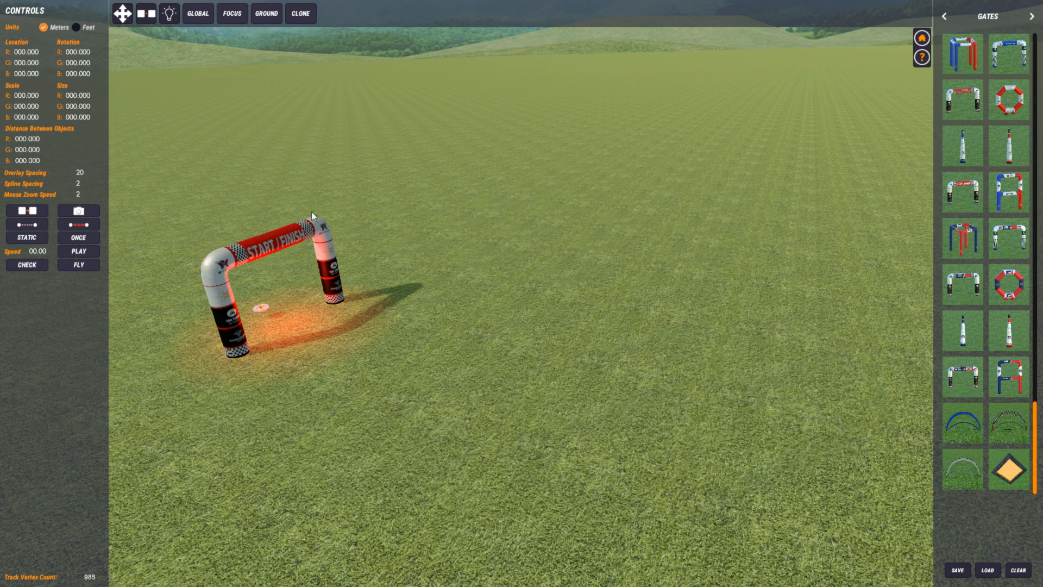
- Delete the start/finish arch and browse the catalogue toward the Abandoned set
left_click(1017, 569)
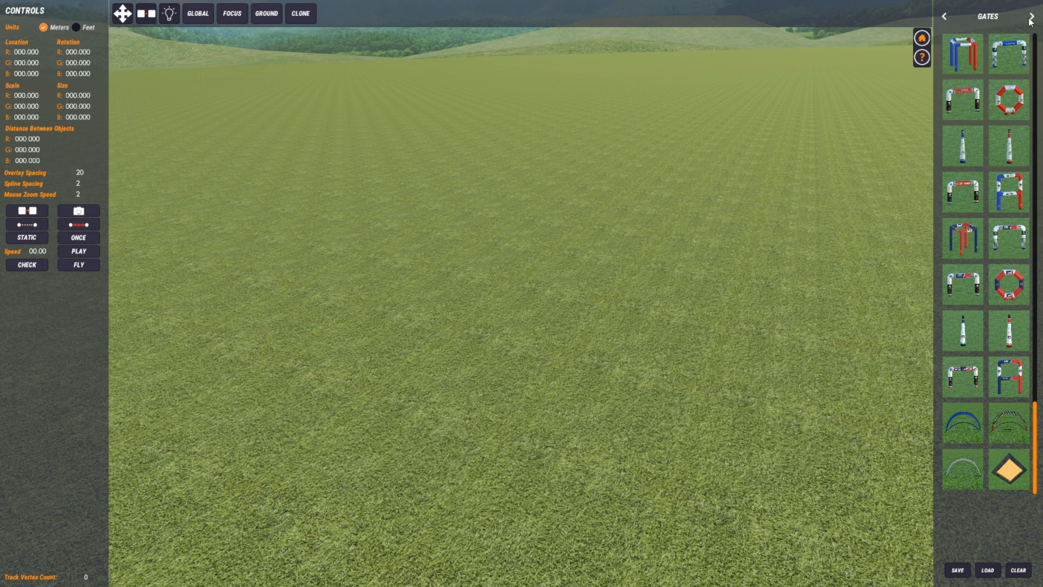
left_click(1031, 15)
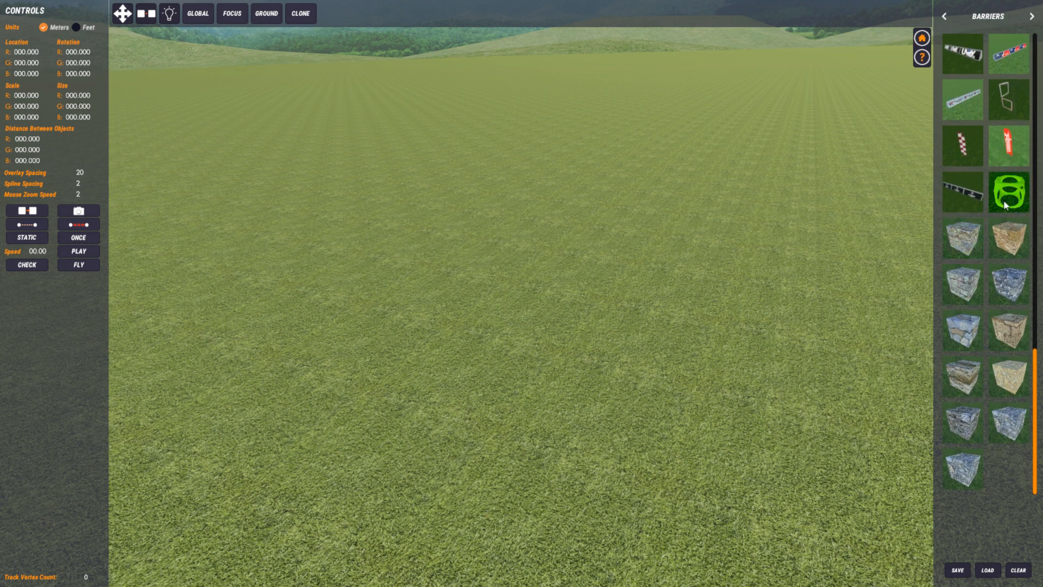
scroll("up", 3)
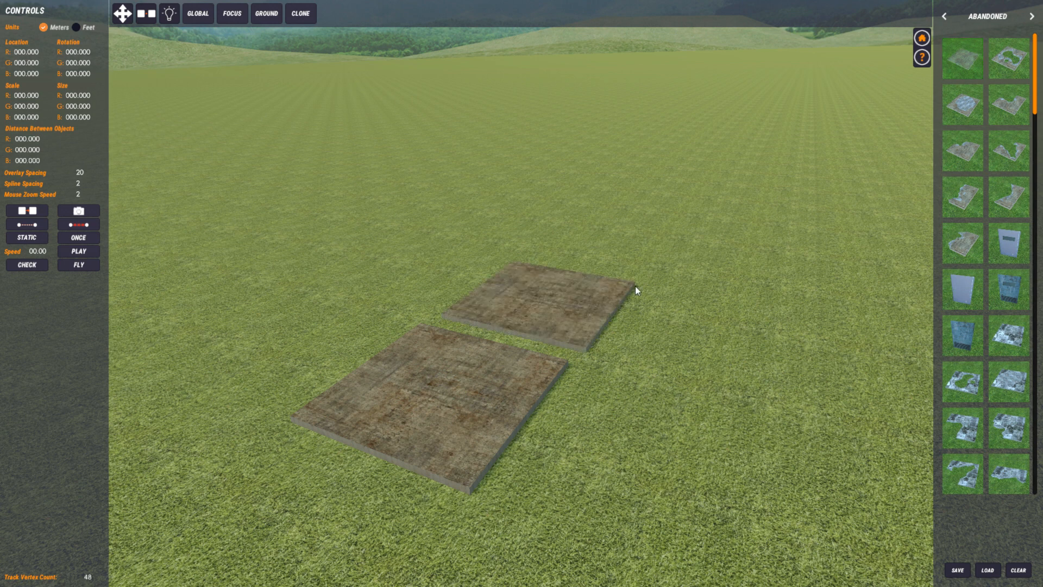
mouse_move(522, 329)
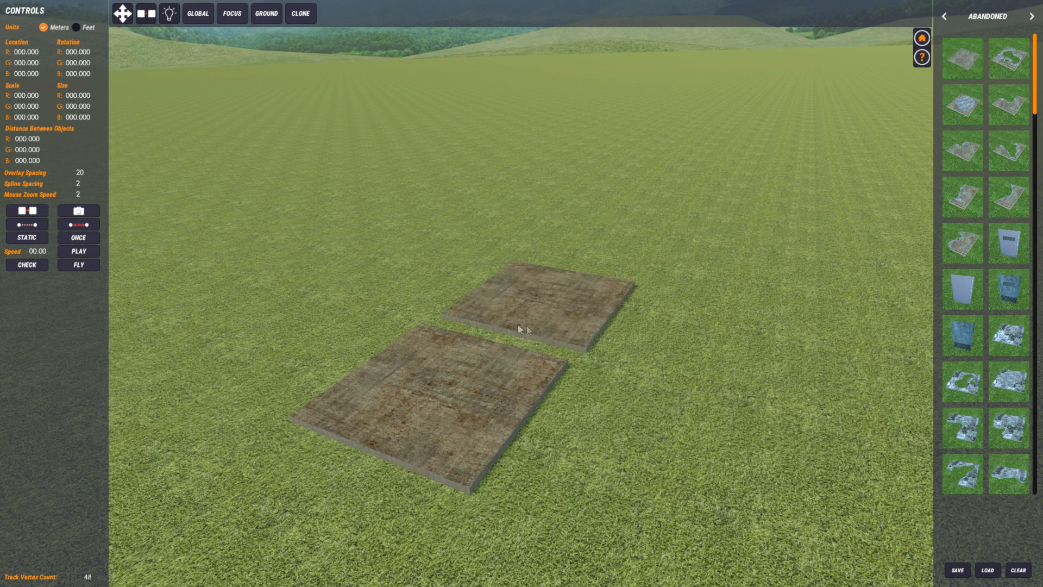
mouse_move(477, 408)
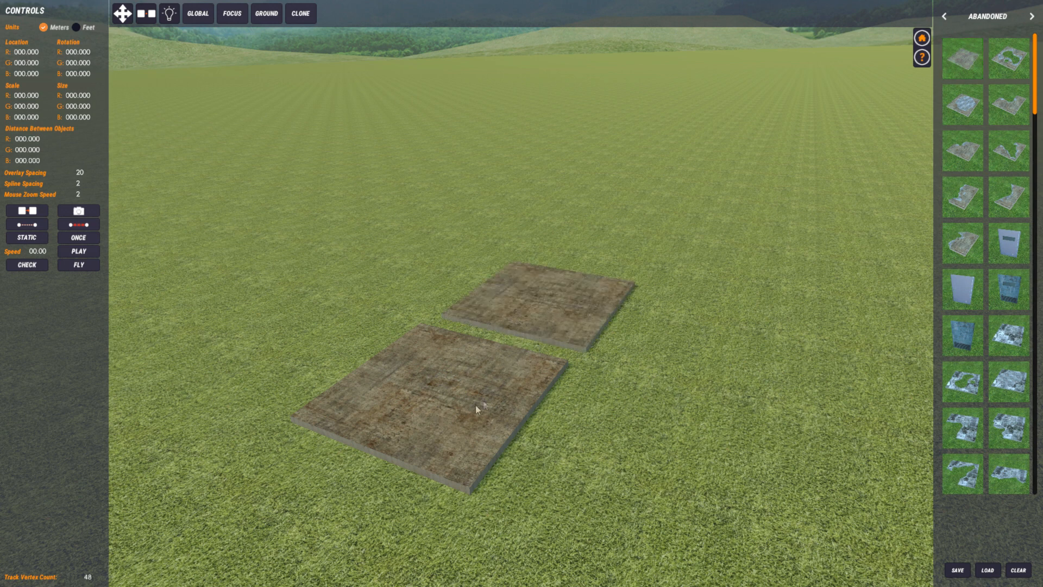
- Align the two concrete slabs edge to edge, then clear all objects from the field
left_click(476, 408)
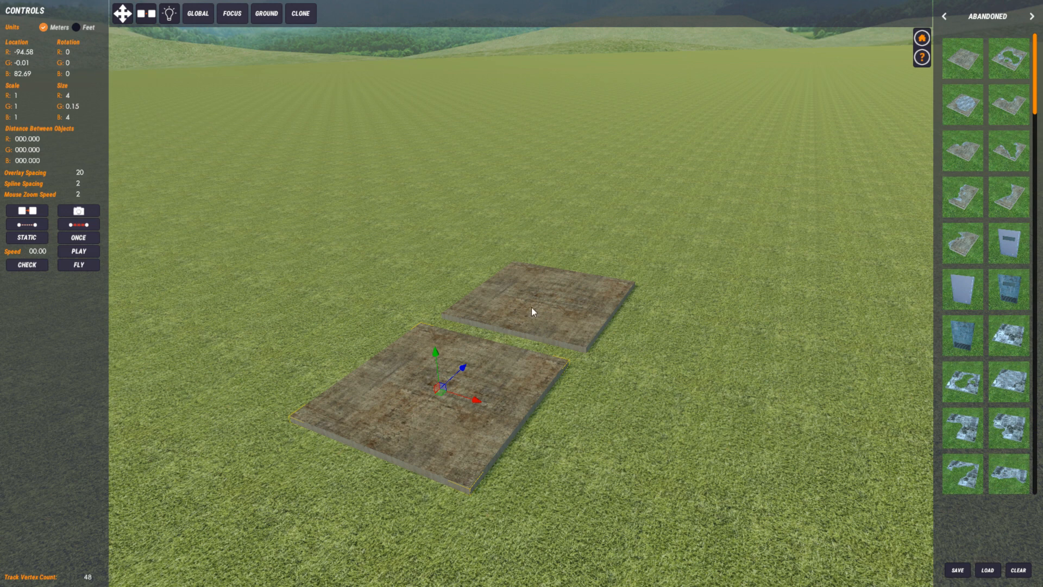
left_click(539, 306)
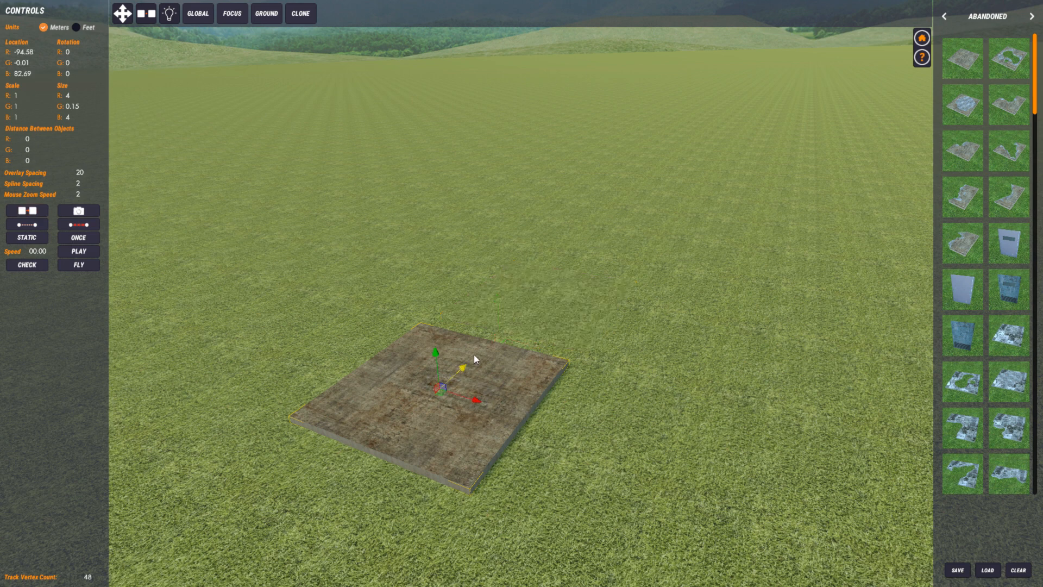
left_click(300, 13)
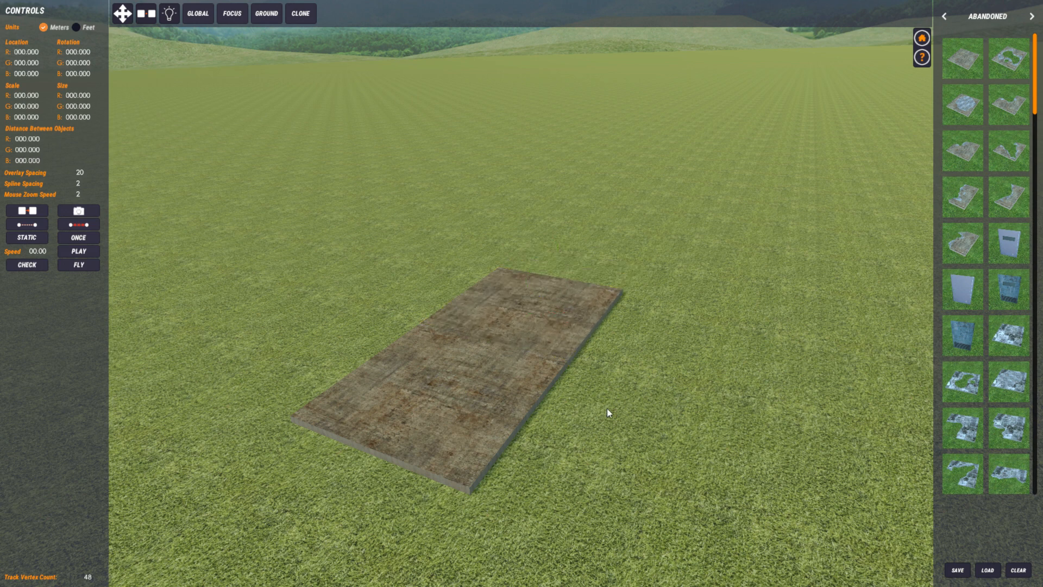
mouse_move(625, 433)
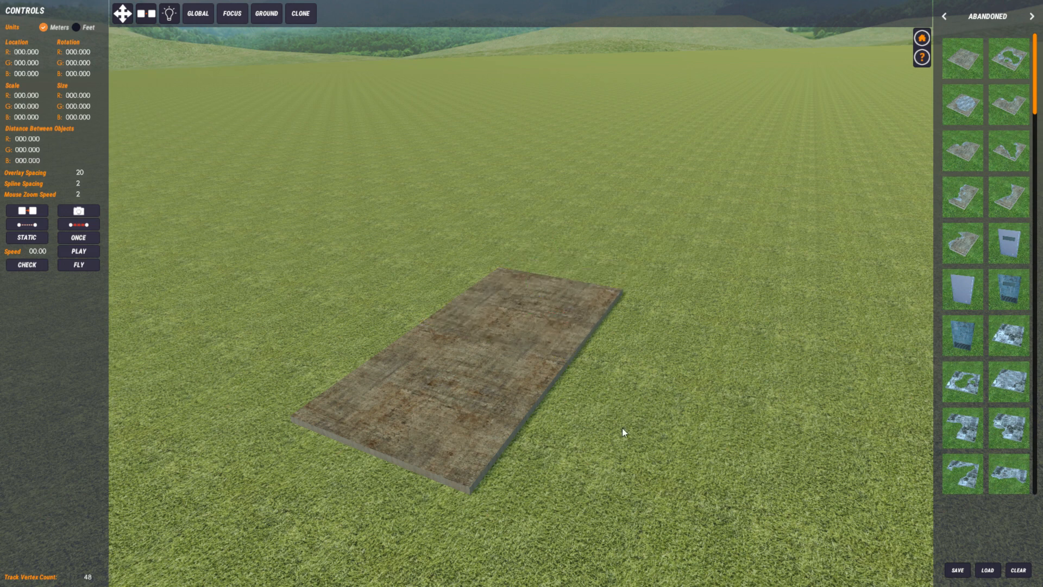
left_click(455, 386)
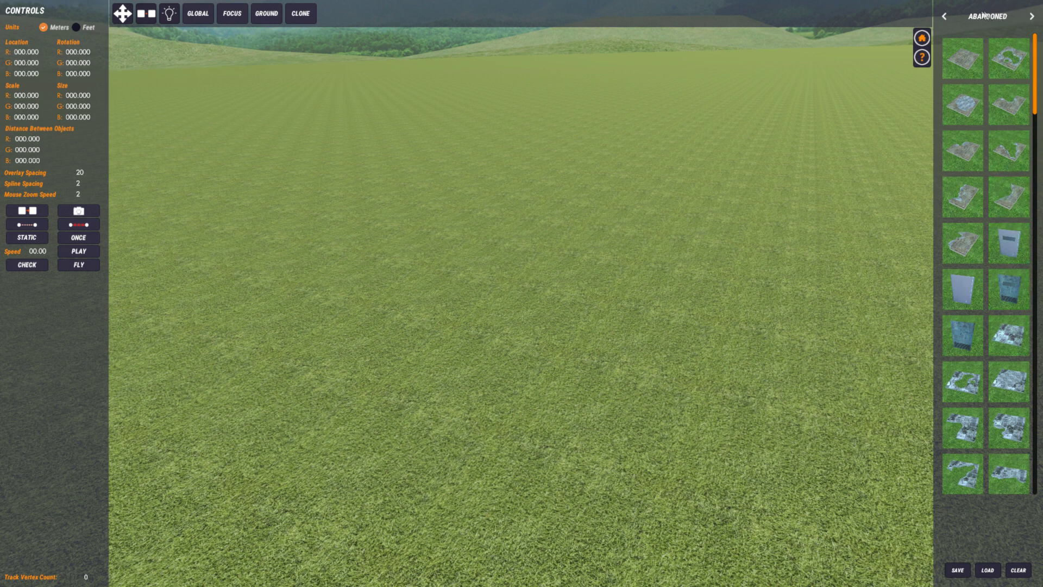
- Return the catalogue to Gates and place three yellow arch gates
left_click(944, 16)
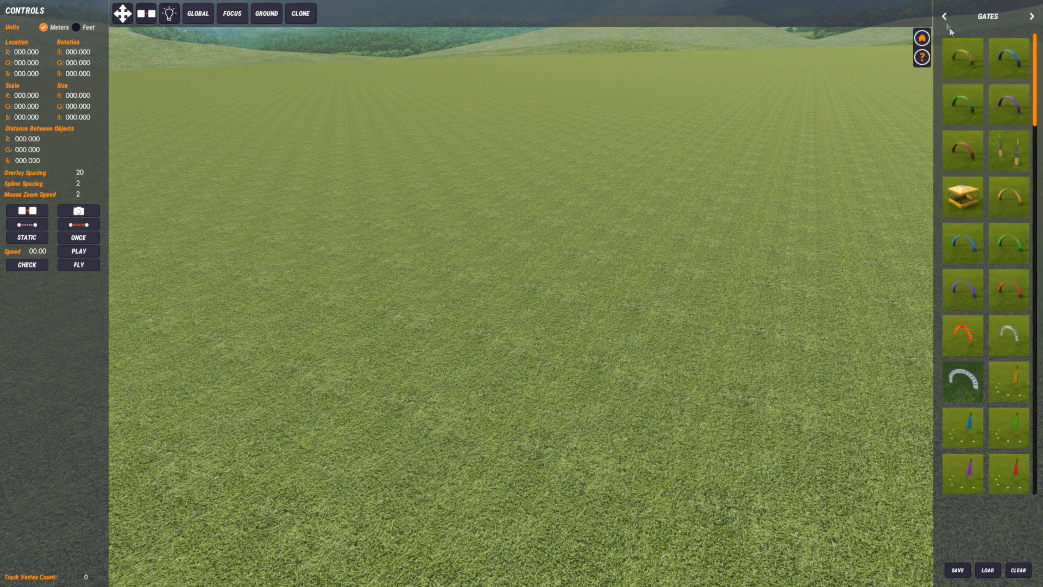
left_click(961, 59)
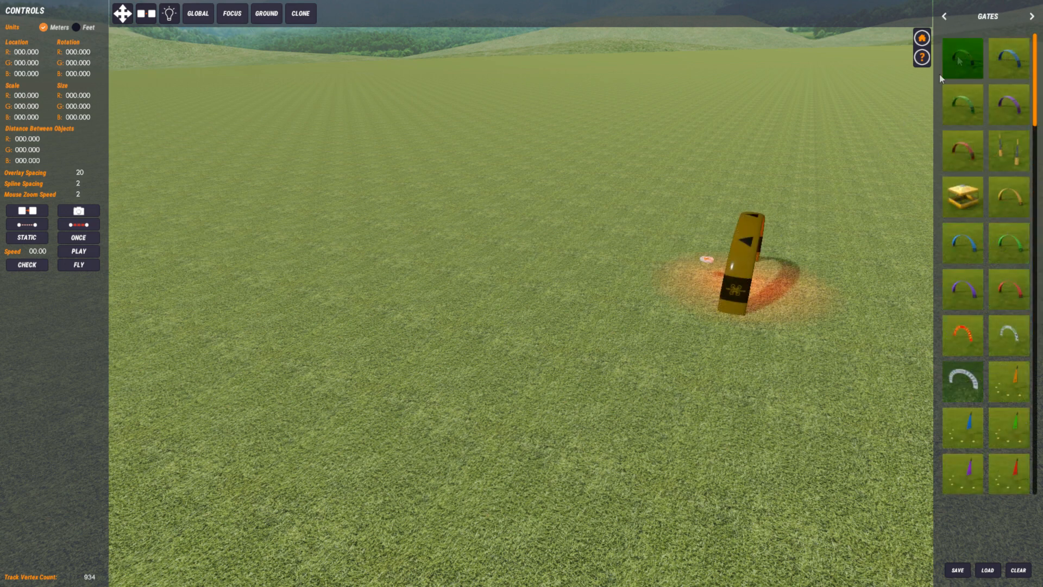
left_click(961, 59)
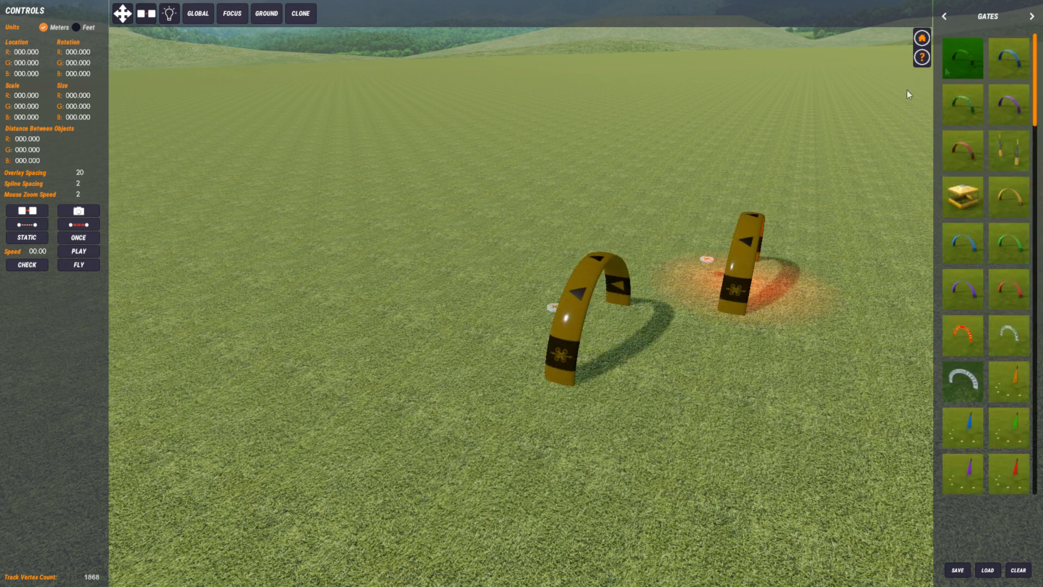
left_click(961, 59)
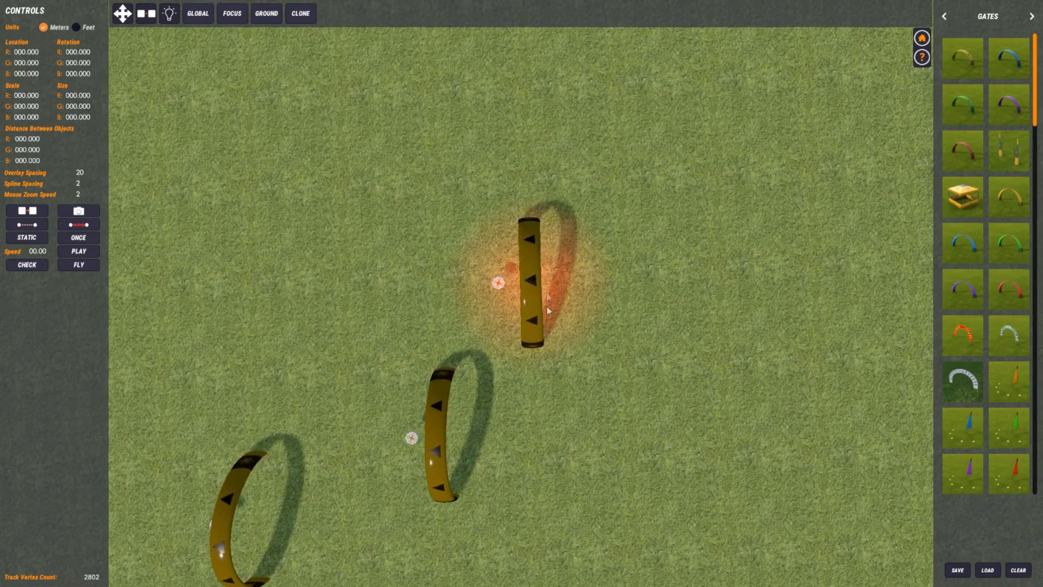
mouse_move(439, 426)
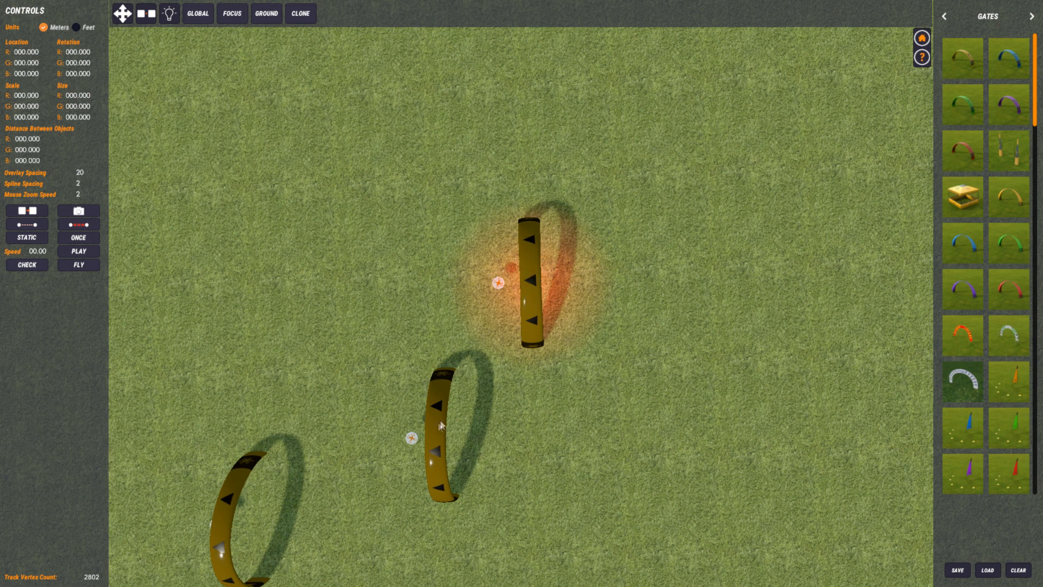
mouse_move(486, 398)
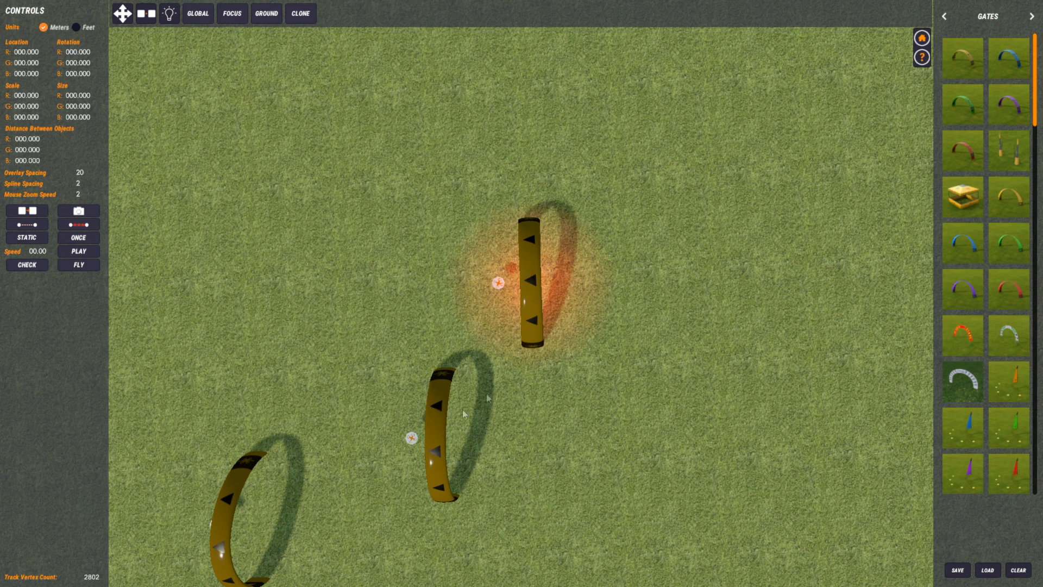
mouse_move(435, 438)
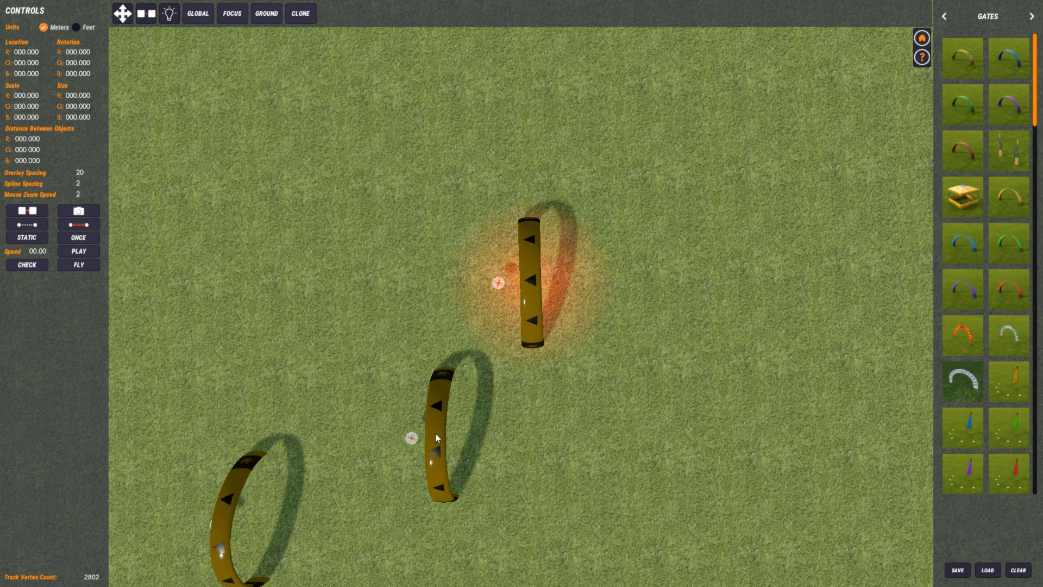
mouse_move(224, 527)
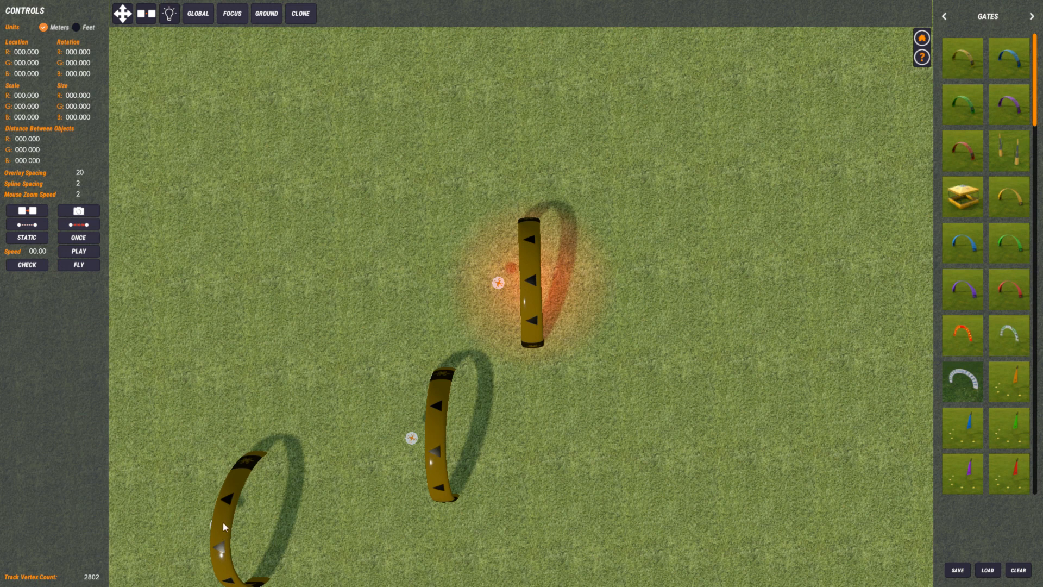
mouse_move(311, 535)
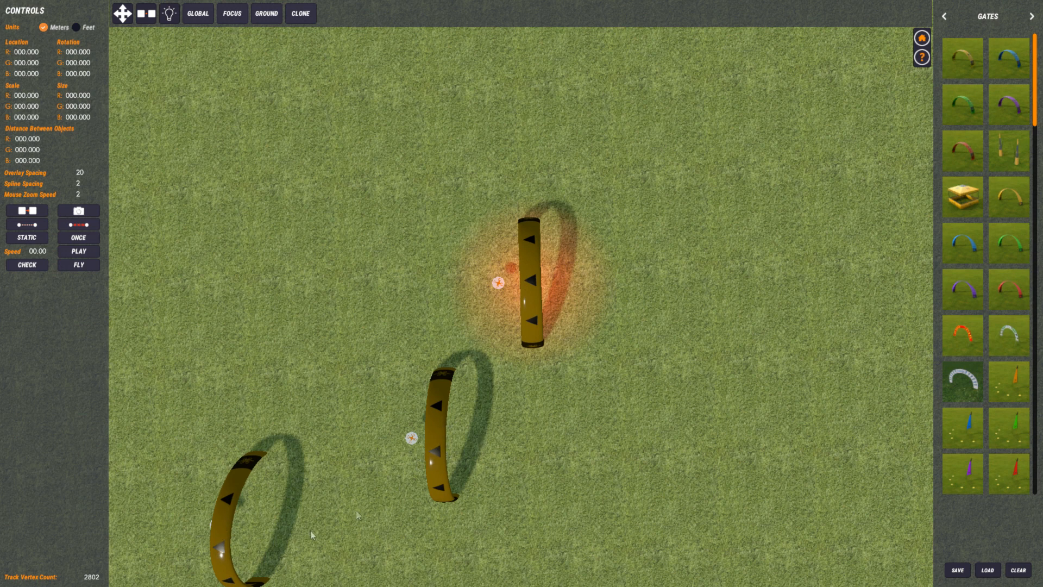
mouse_move(202, 548)
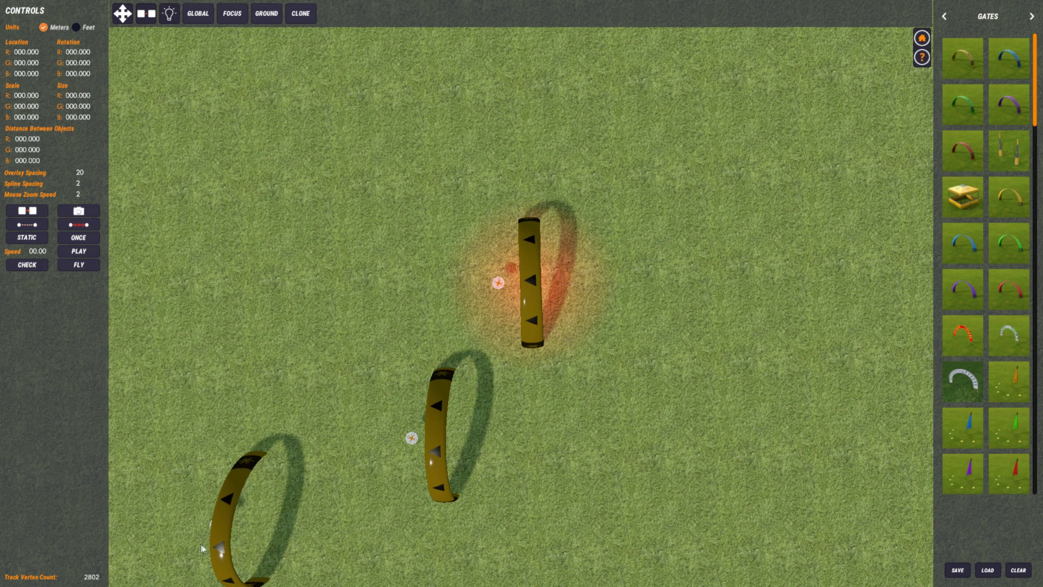
mouse_move(430, 431)
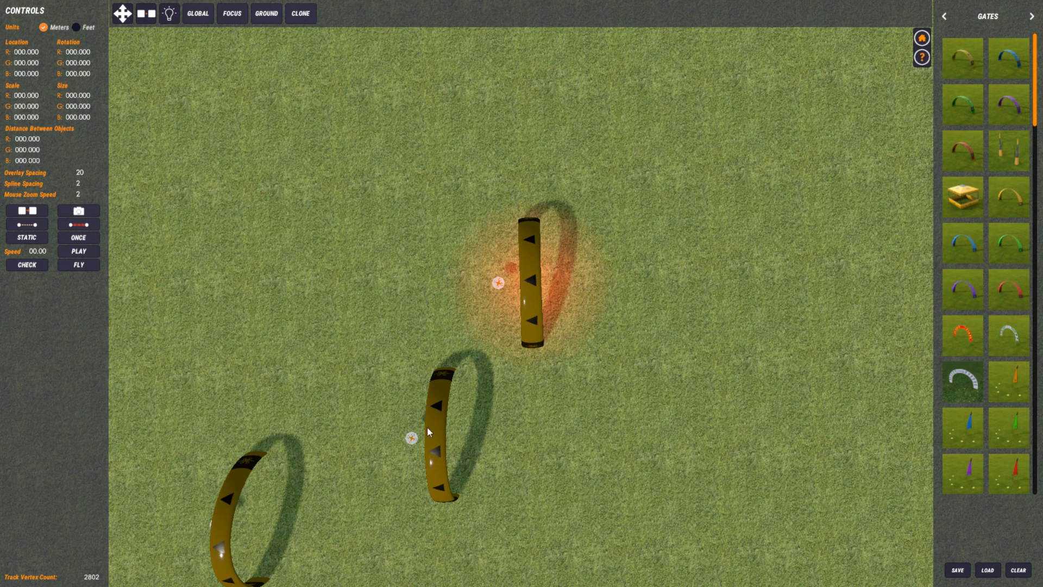
mouse_move(539, 258)
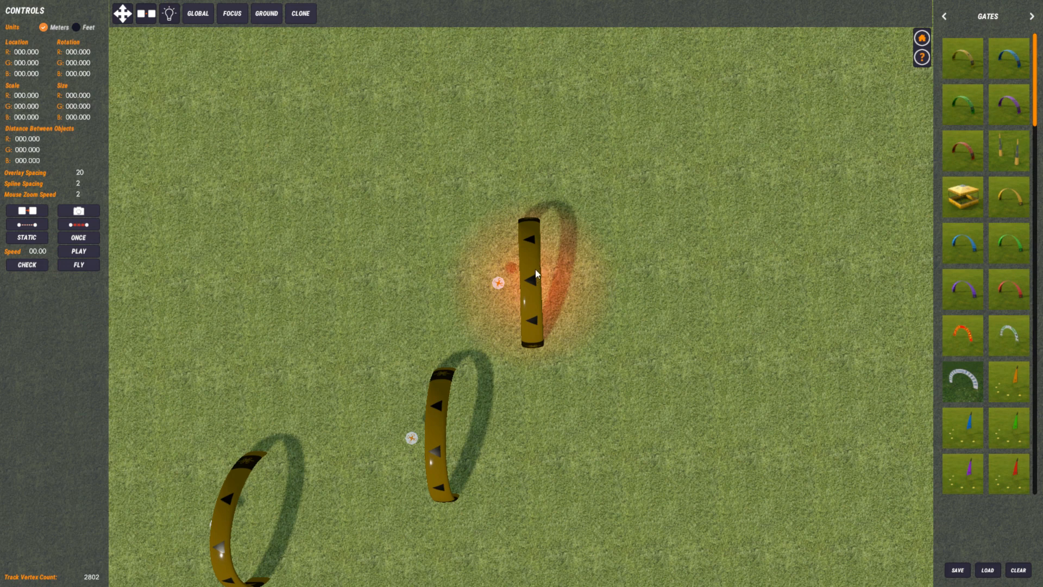
mouse_move(533, 270)
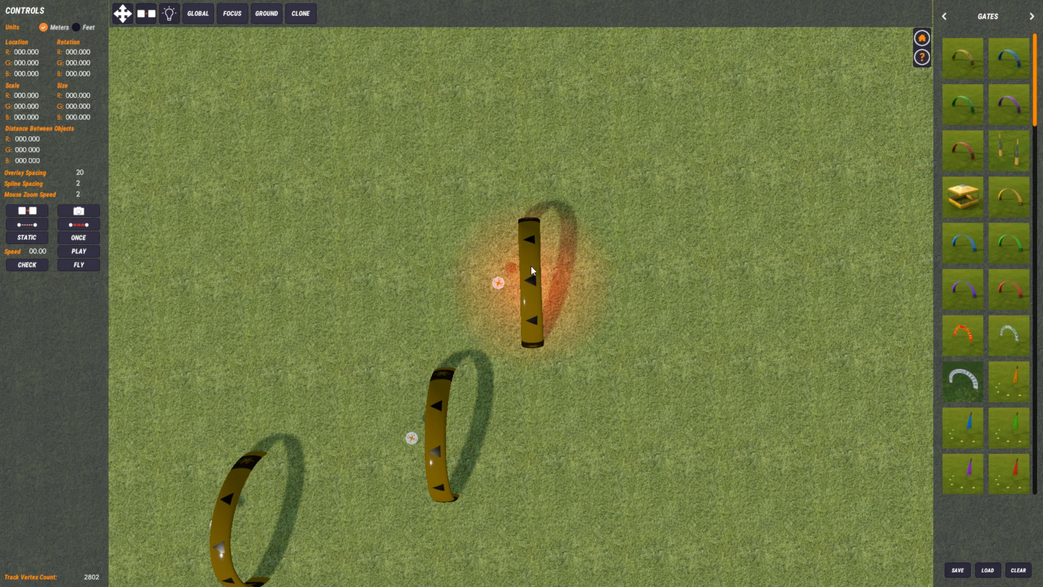
mouse_move(528, 276)
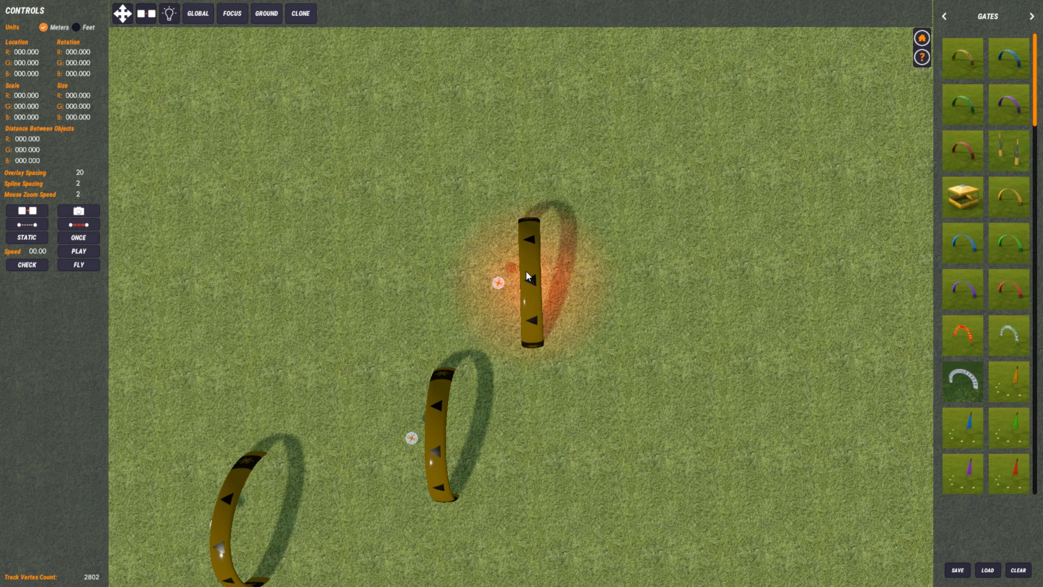
mouse_move(273, 259)
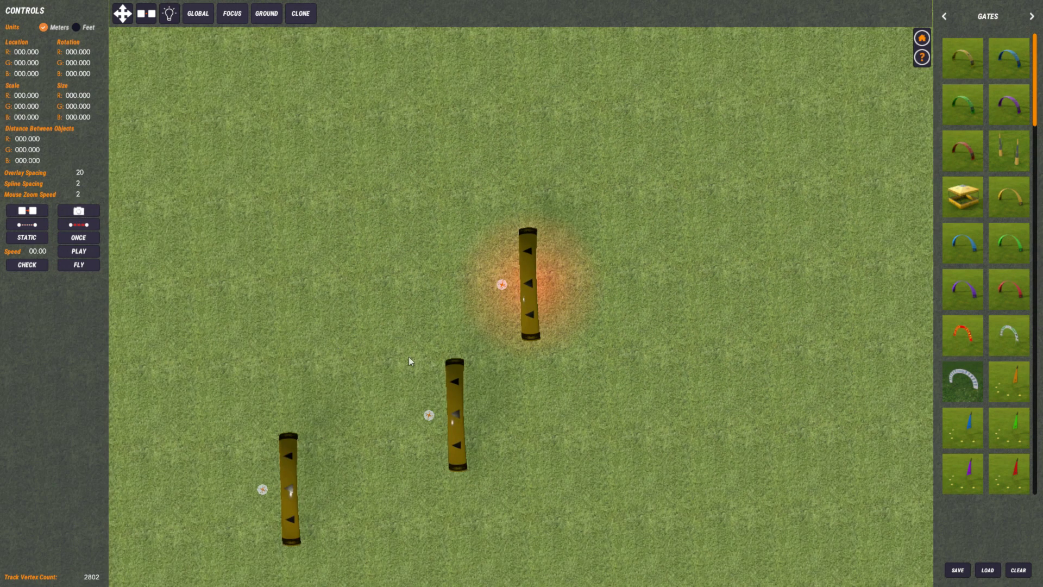
mouse_move(273, 487)
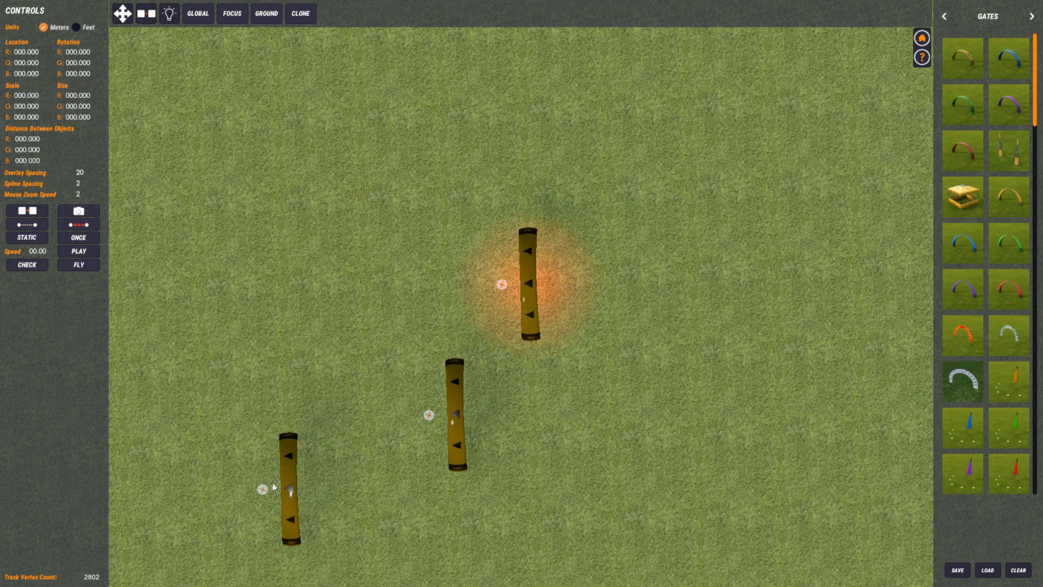
mouse_move(529, 326)
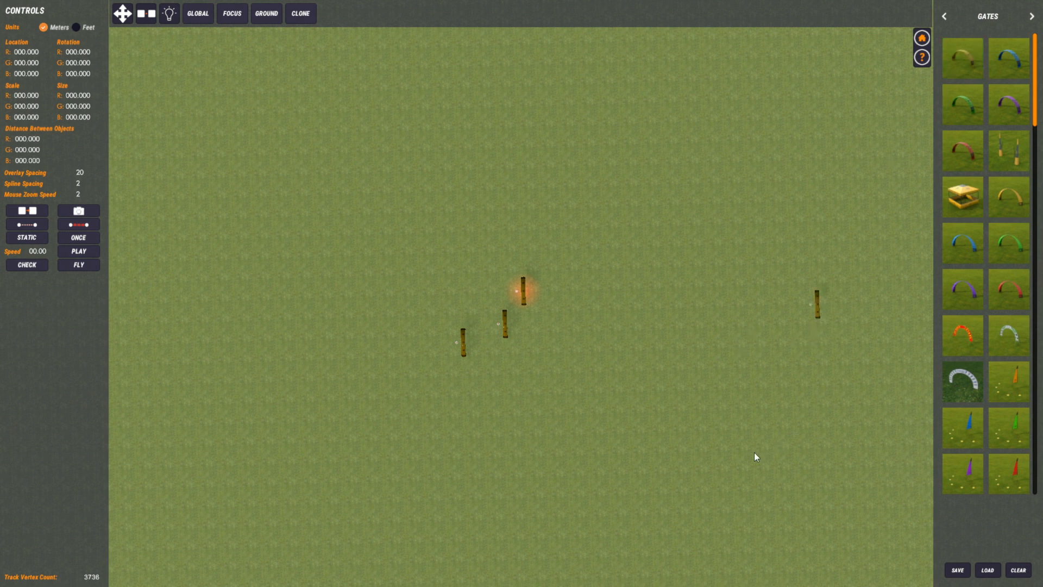
mouse_move(818, 313)
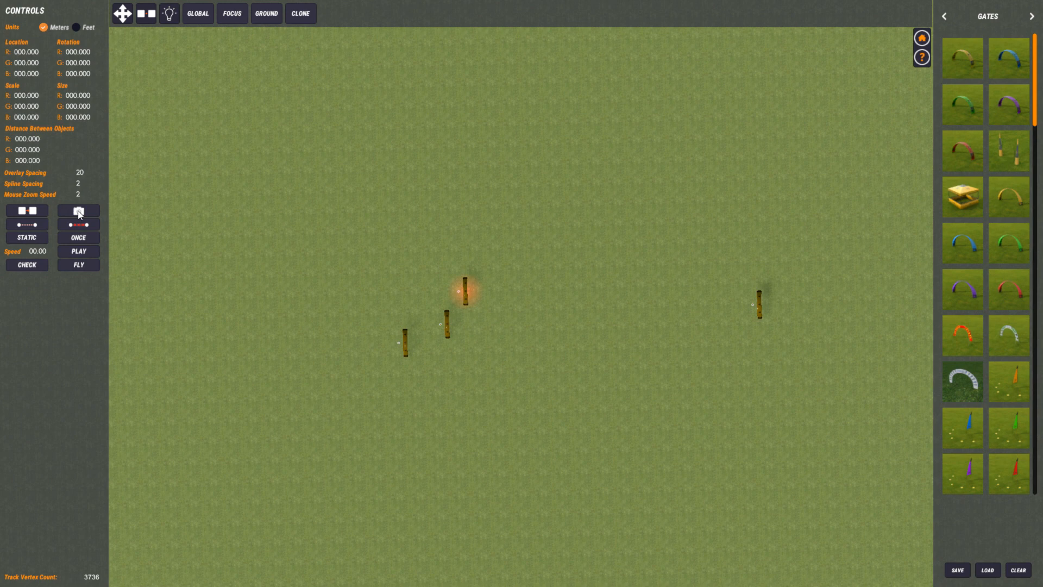
mouse_move(459, 439)
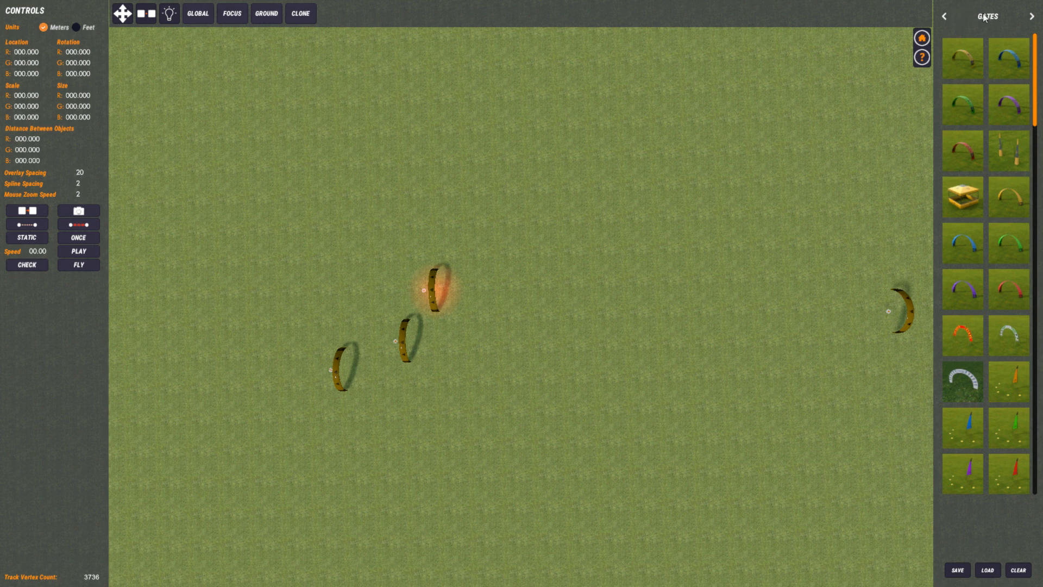
- Page the object library through Tools, Trees and Neon, then add a spline point near the start
left_click(1031, 16)
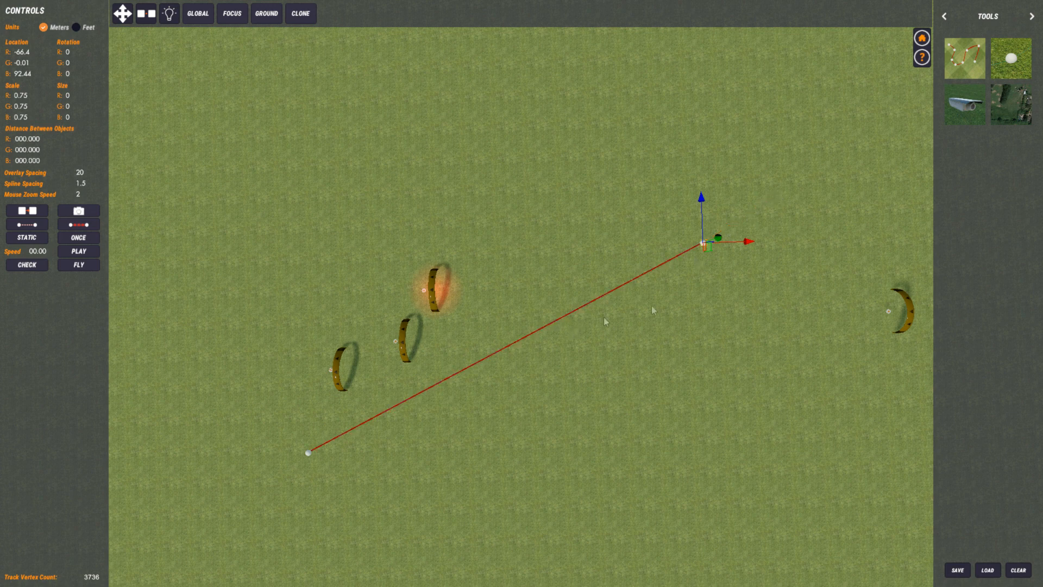
left_click(1031, 15)
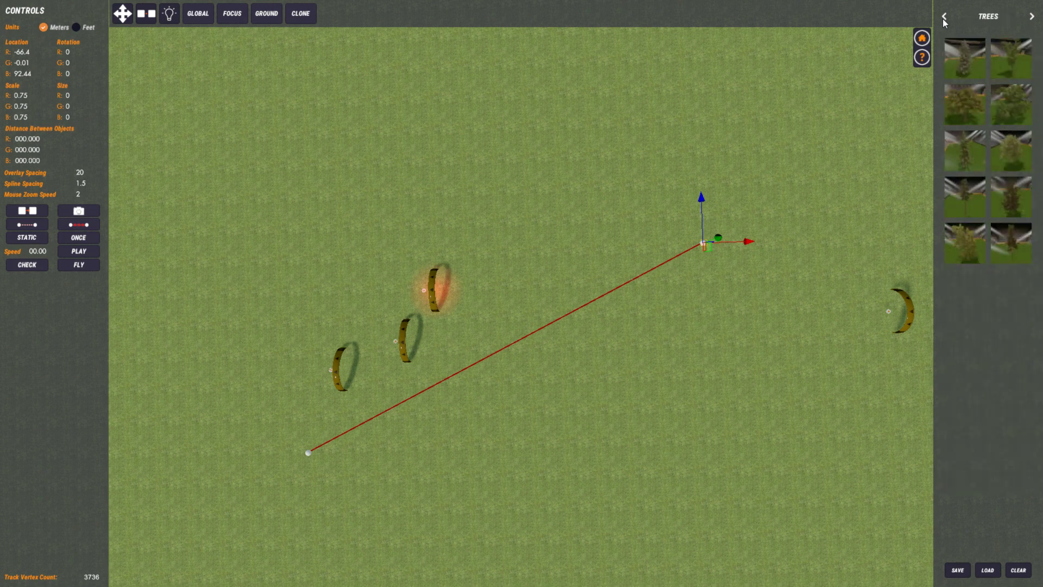
left_click(1032, 16)
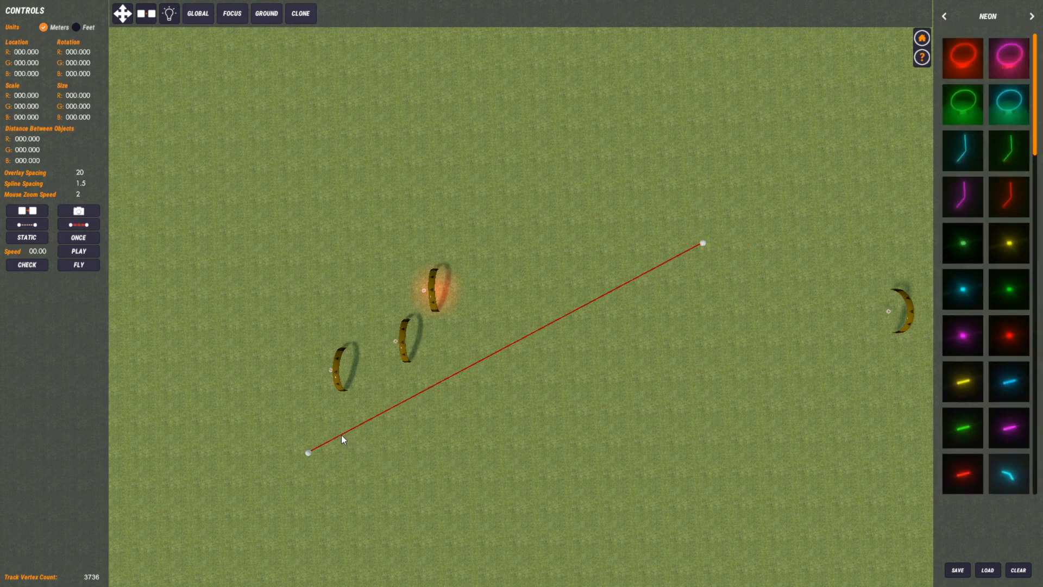
left_click(340, 436)
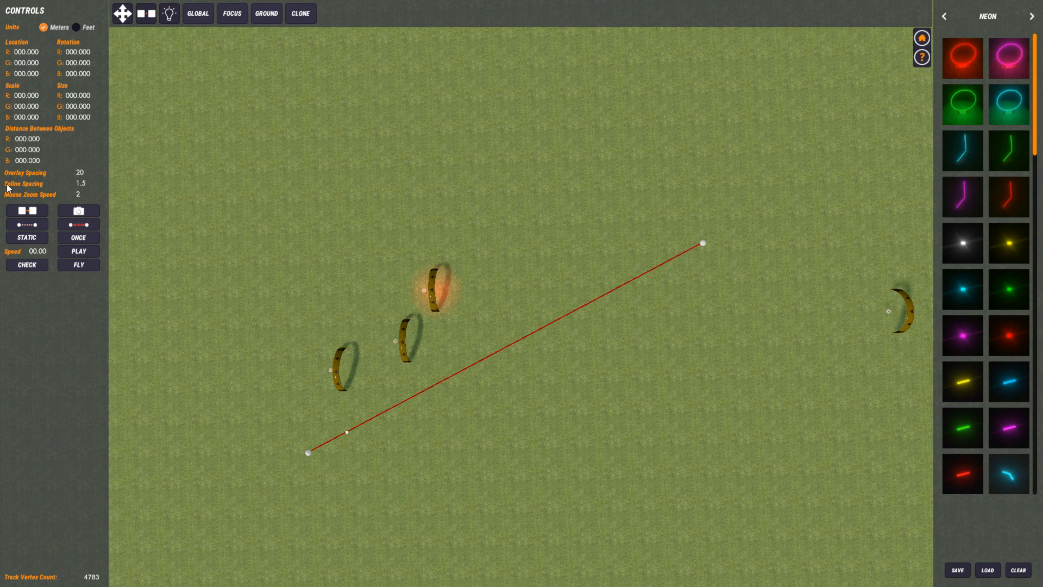
mouse_move(33, 184)
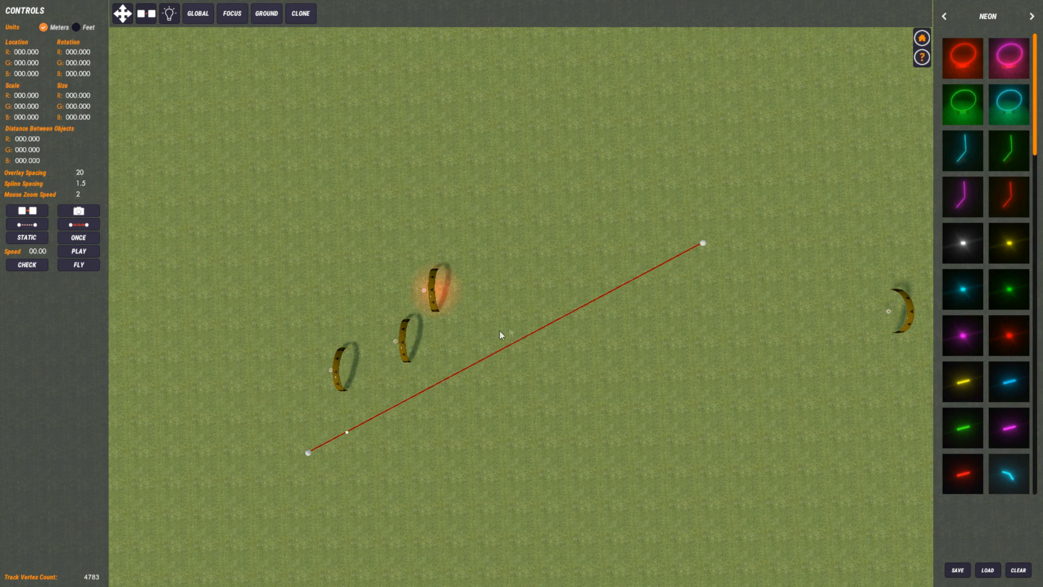
mouse_move(398, 411)
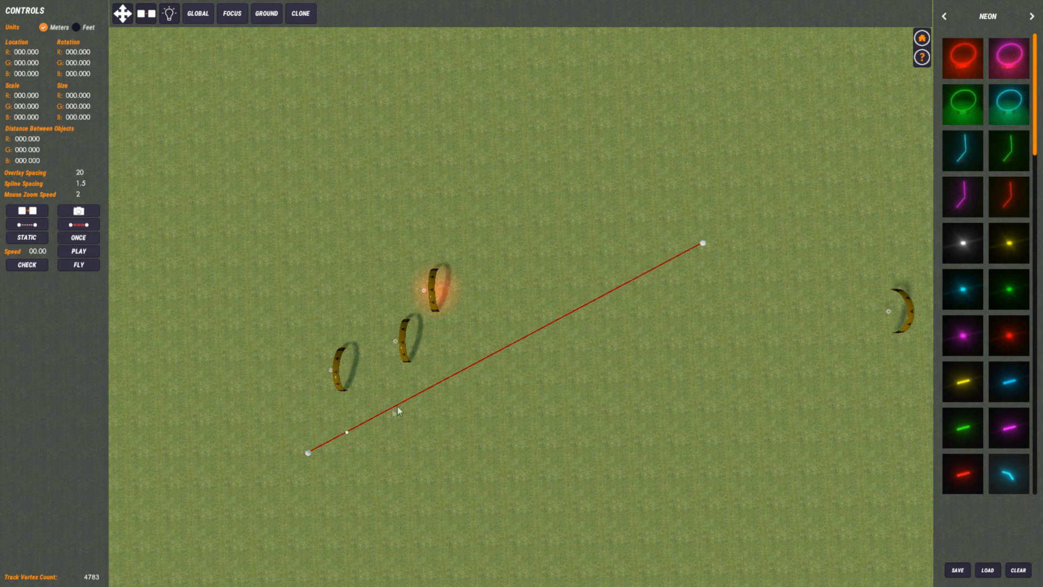
mouse_move(71, 187)
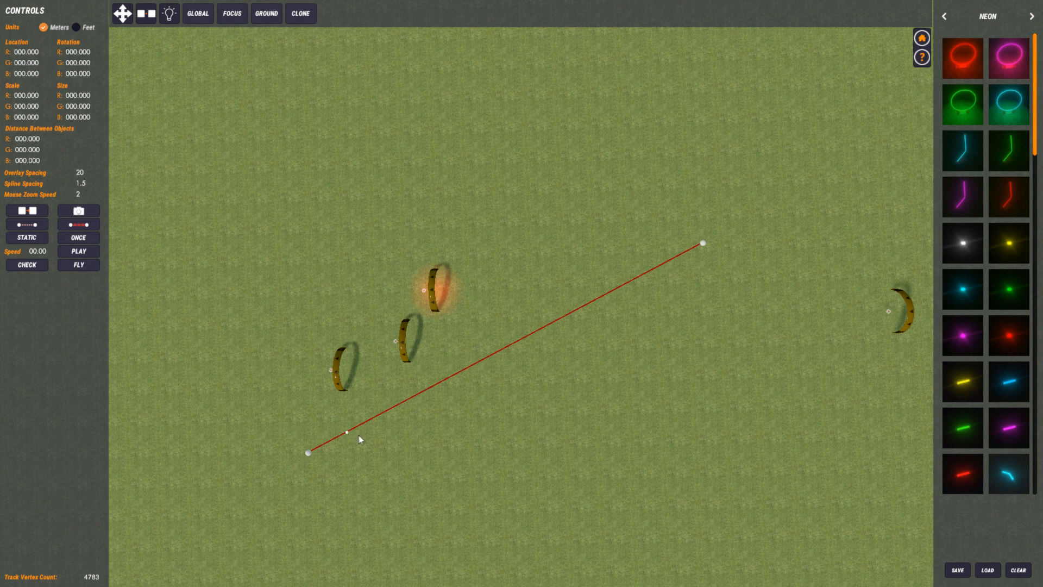
- Populate the spline with evenly spaced points from its start point, then deselect it
left_click(346, 433)
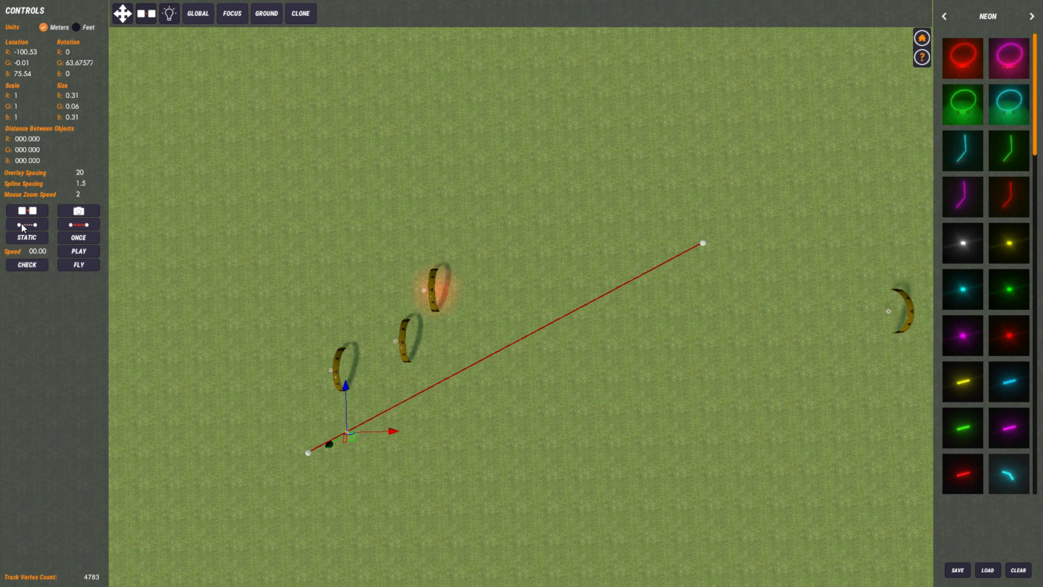
left_click(27, 225)
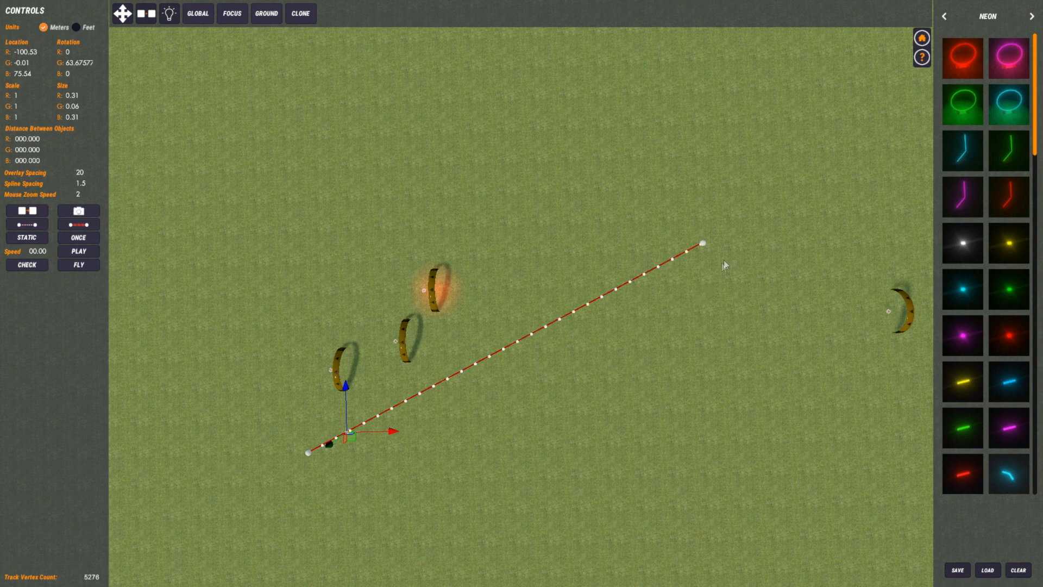
mouse_move(483, 282)
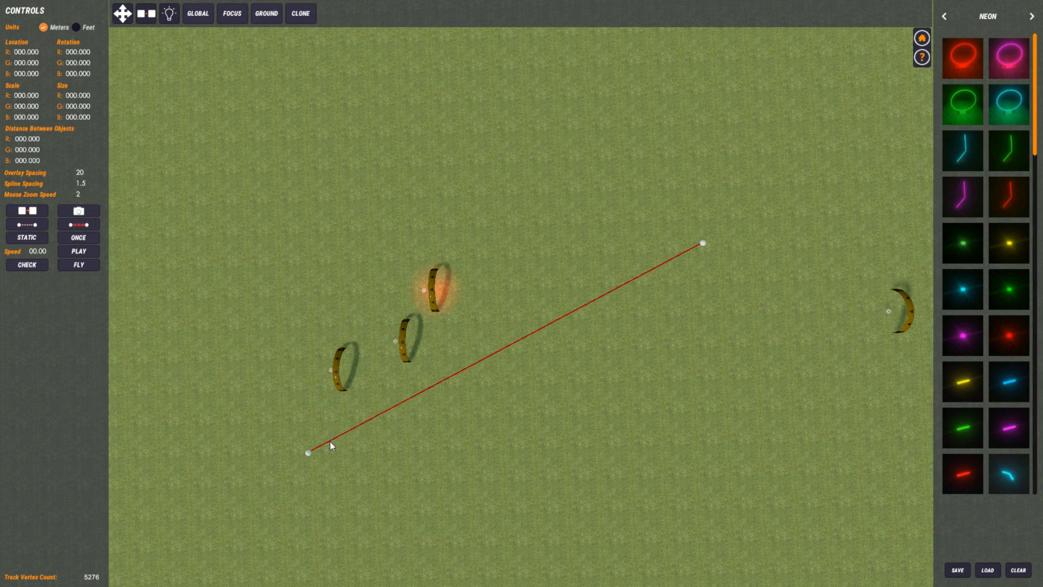
left_click(960, 243)
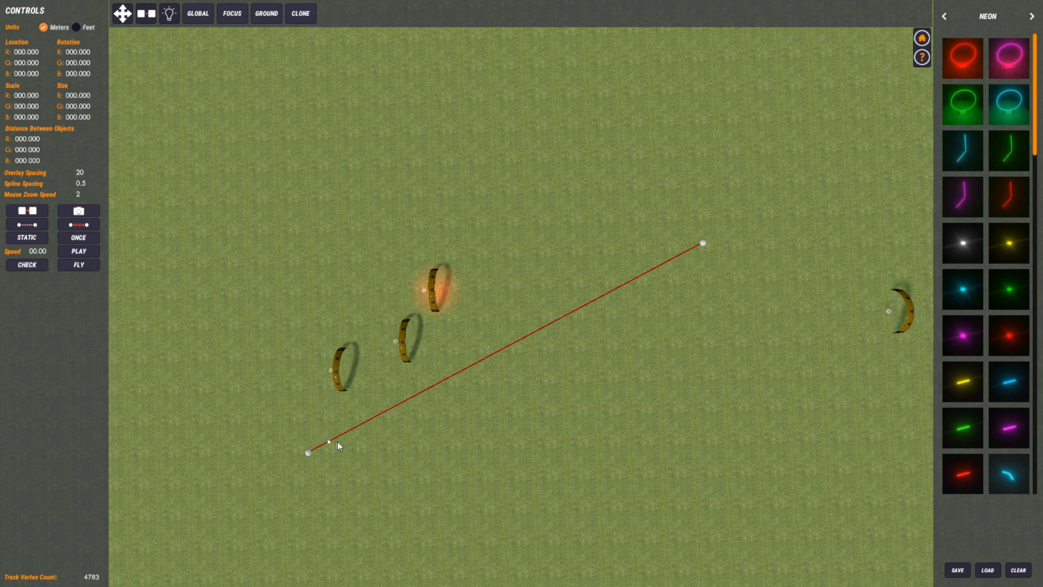
left_click(307, 454)
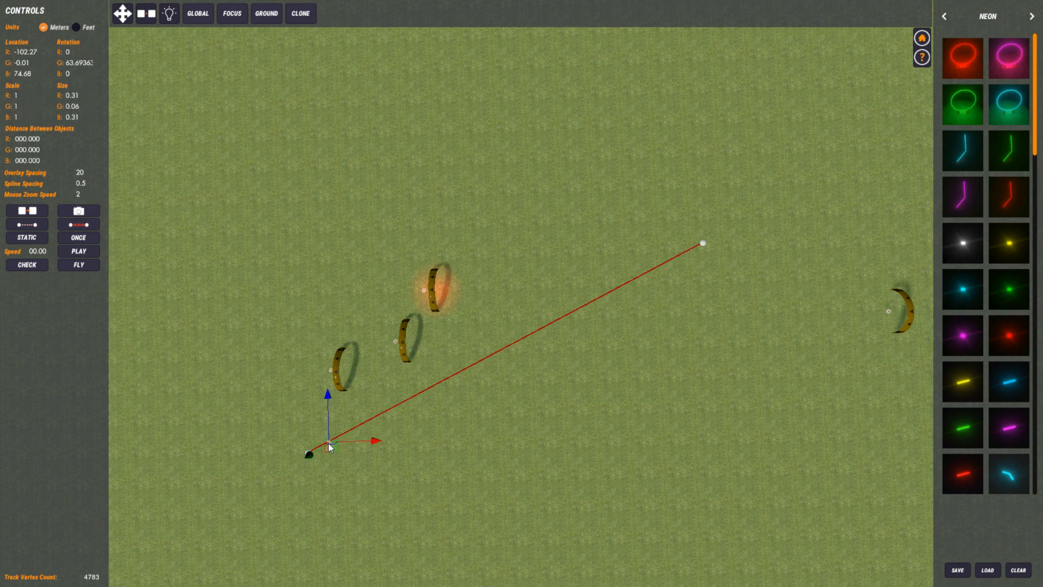
left_click(26, 225)
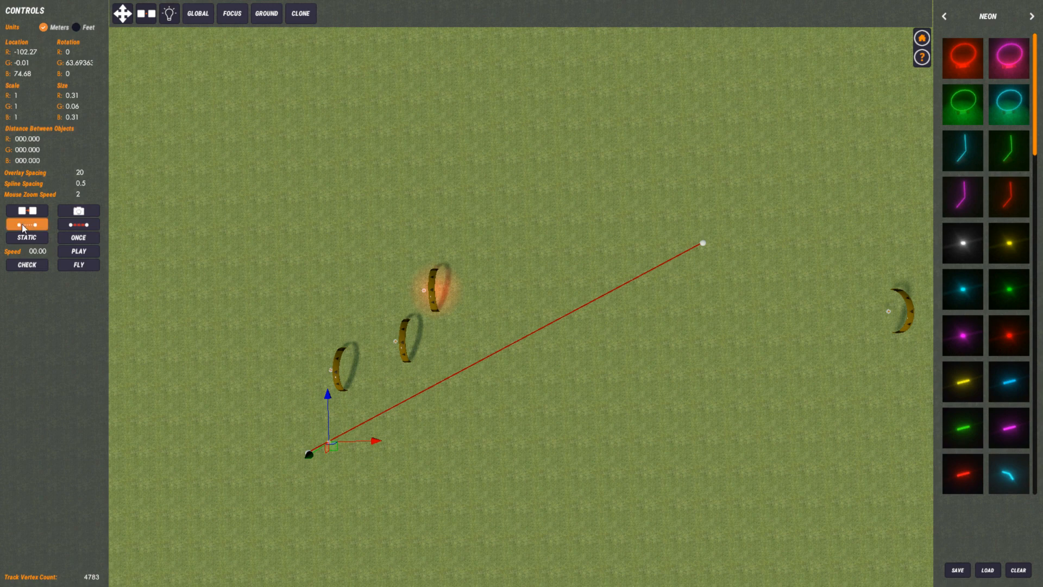
left_click(27, 225)
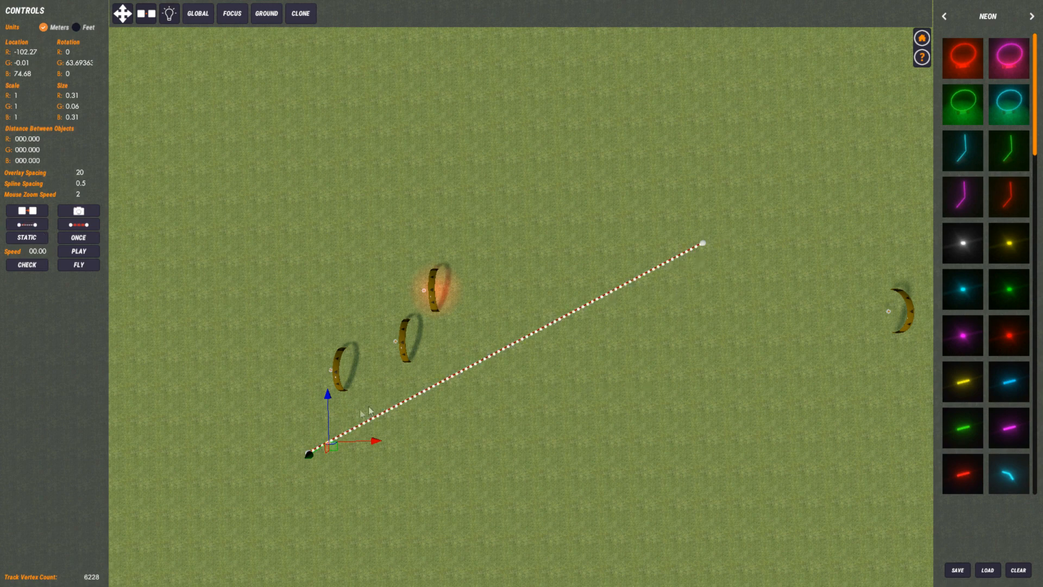
left_click(78, 224)
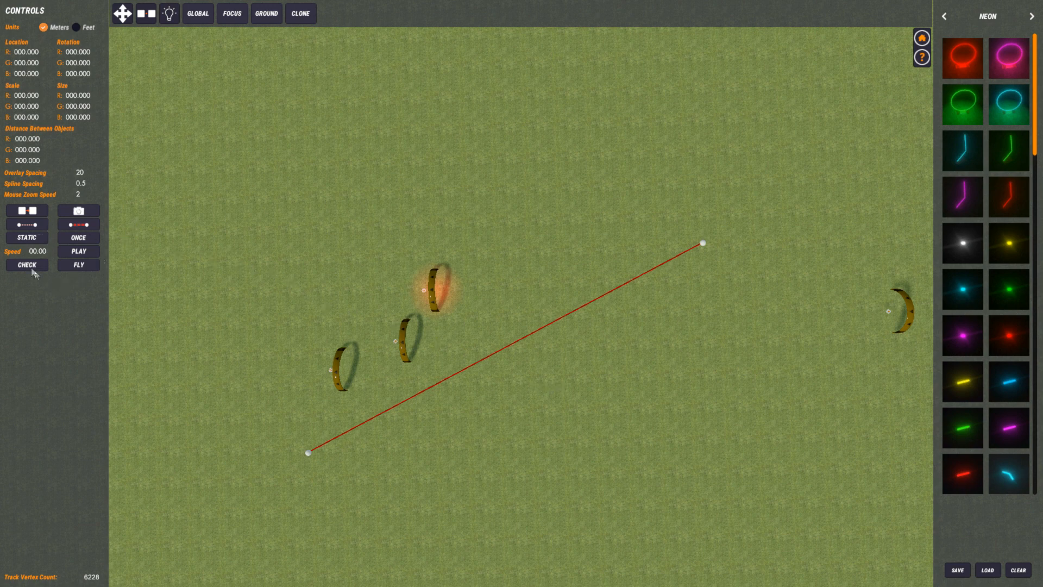
mouse_move(45, 275)
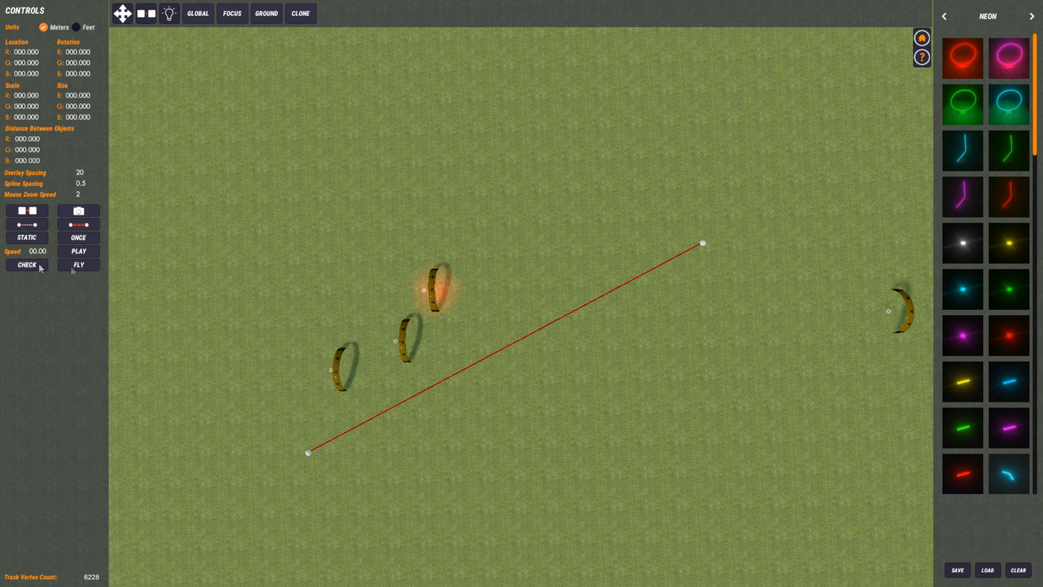
mouse_move(40, 241)
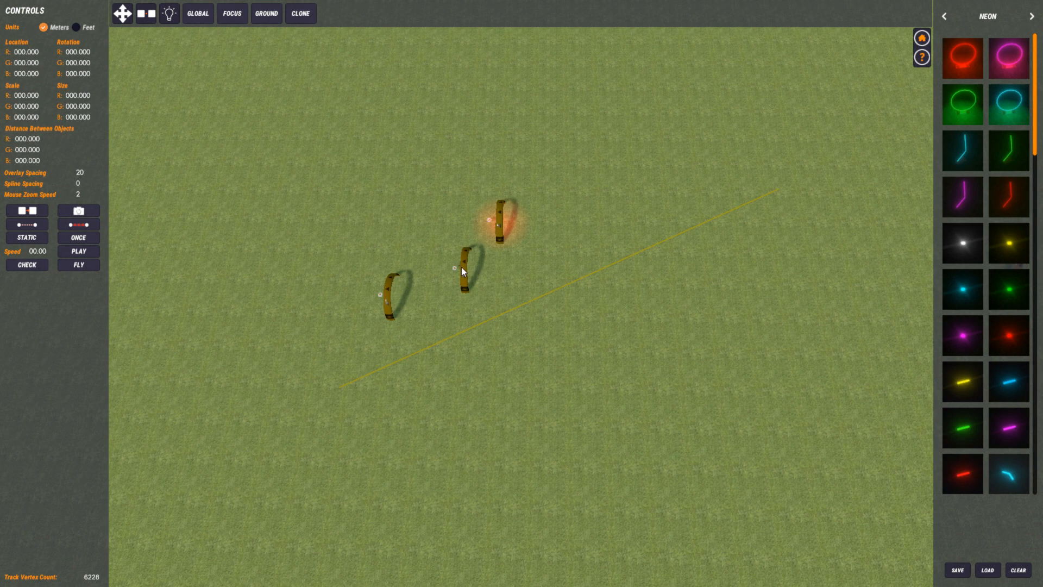
- Select the middle yellow arch gate
left_click(464, 270)
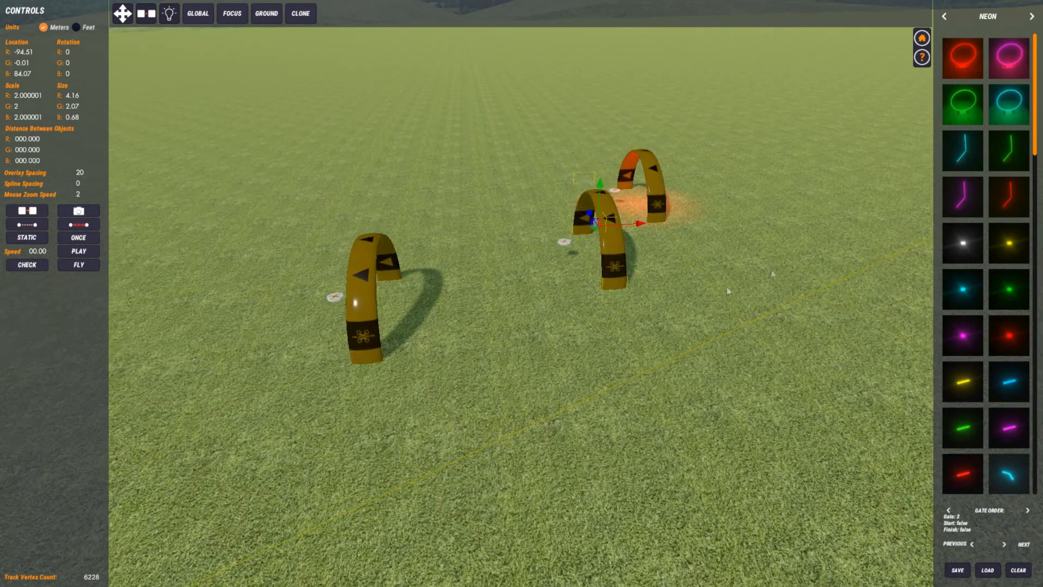
- Switch the asset catalogue toward Barriers, clearing the gate selection
left_click(944, 15)
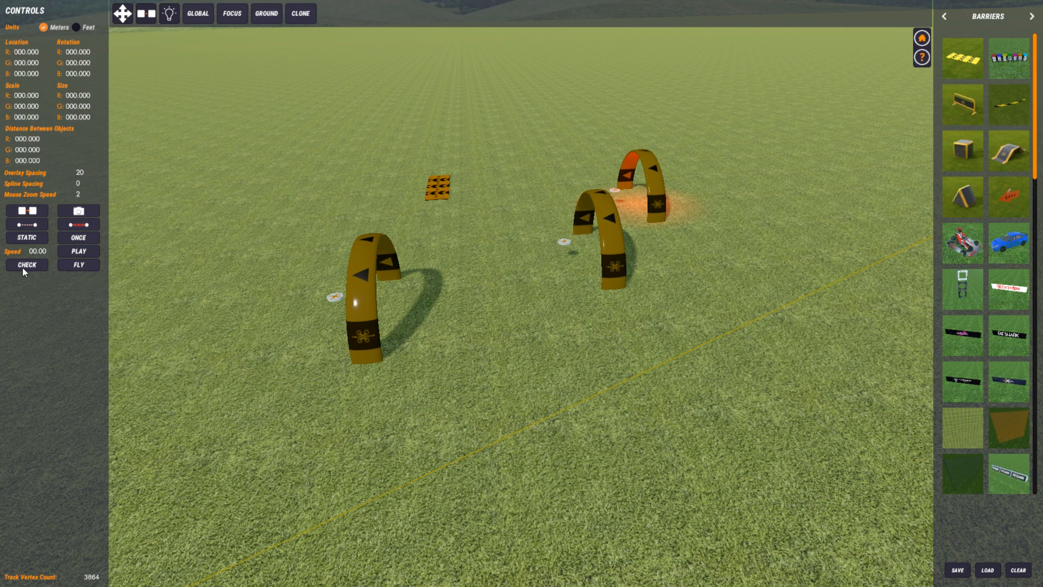
mouse_move(519, 288)
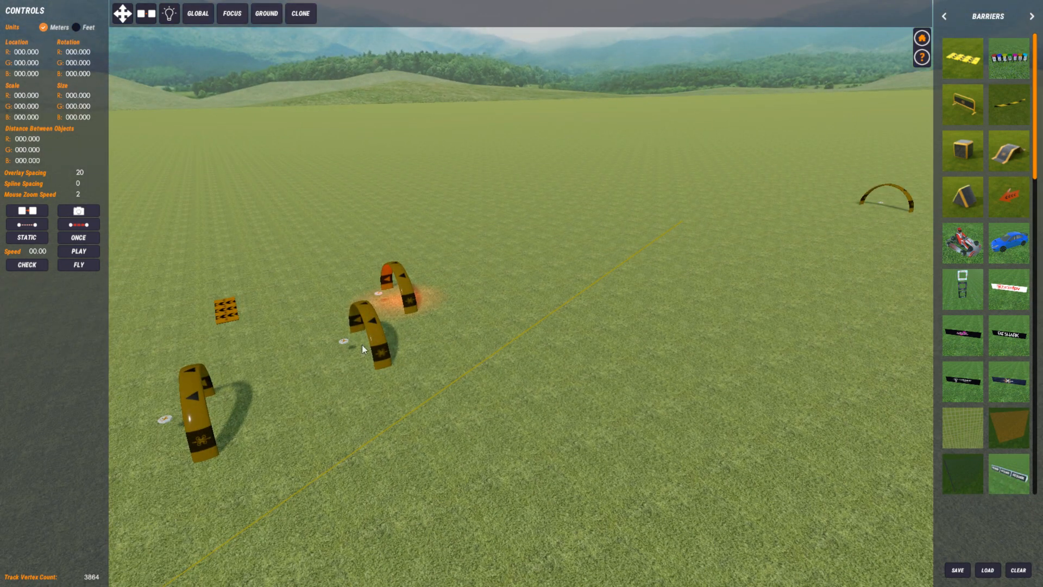
mouse_move(184, 406)
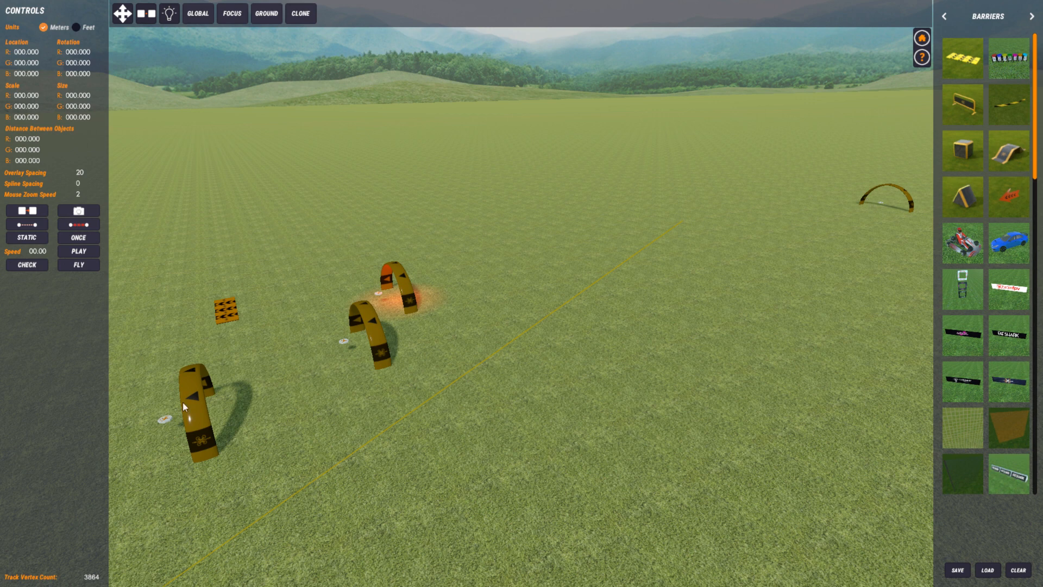
mouse_move(886, 210)
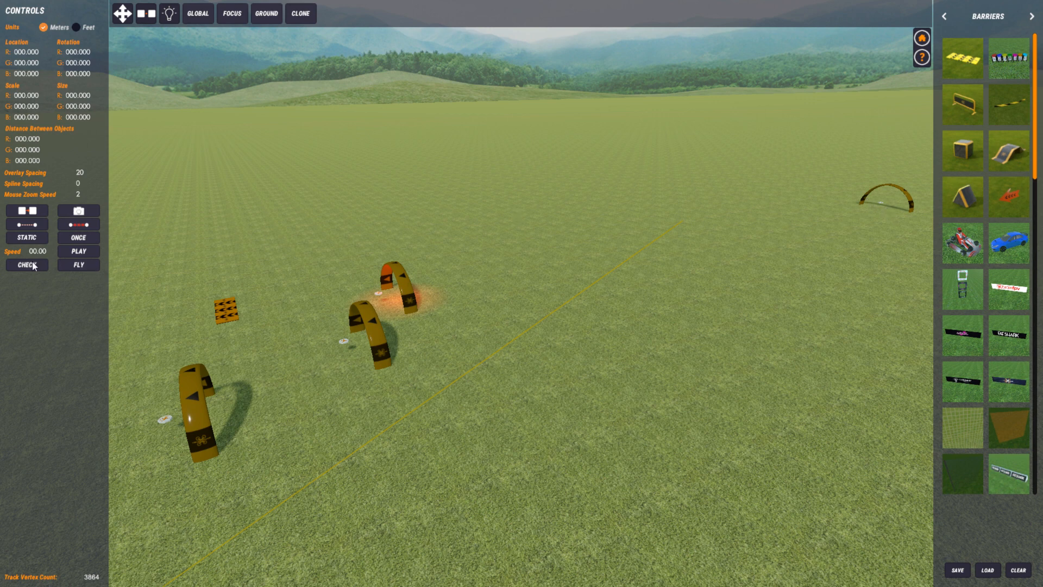
- Run the track check, confirm it, and close the 'No reset issues found' report
left_click(956, 570)
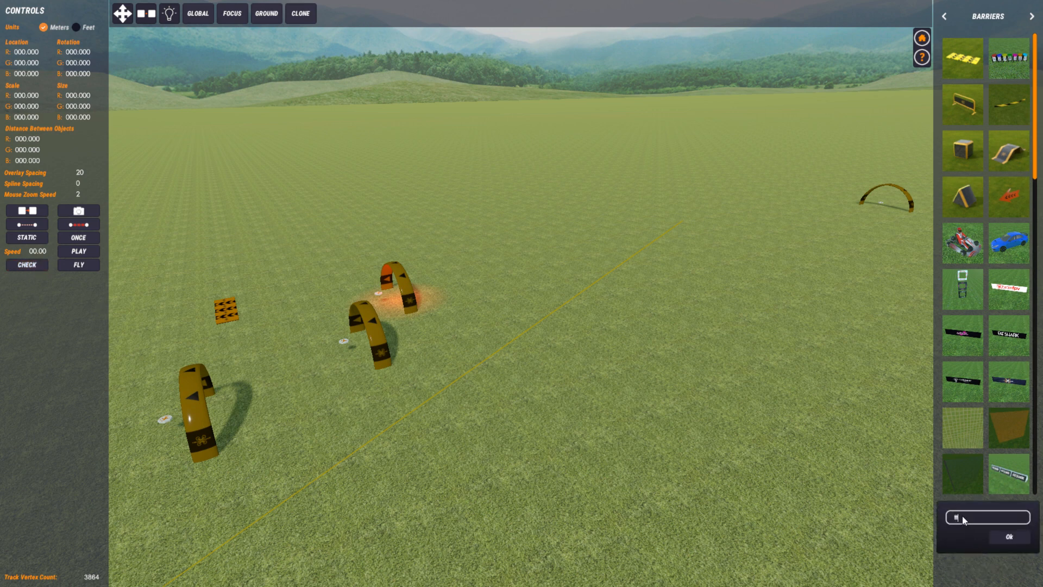
left_click(26, 264)
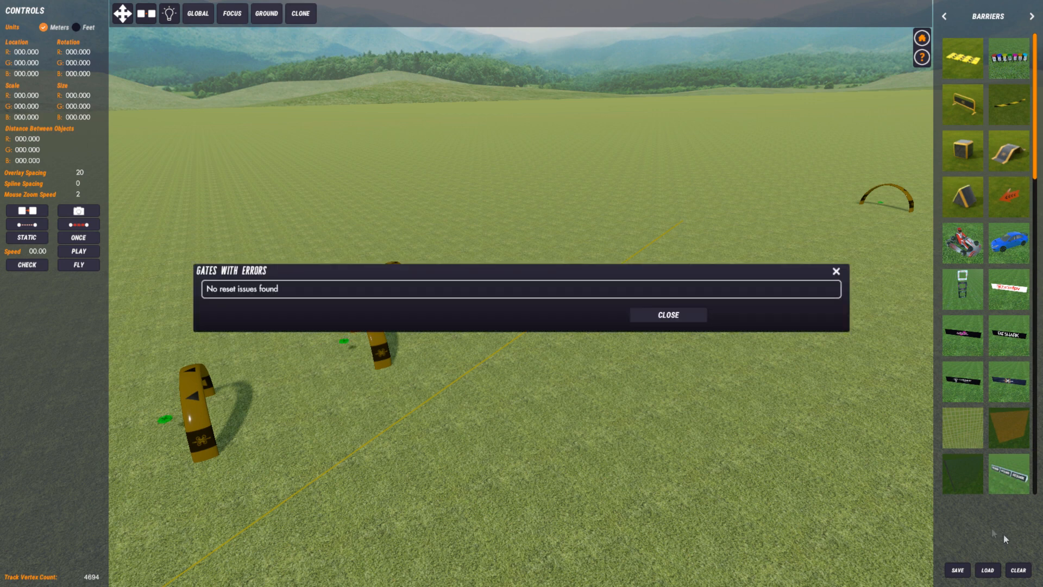
mouse_move(326, 290)
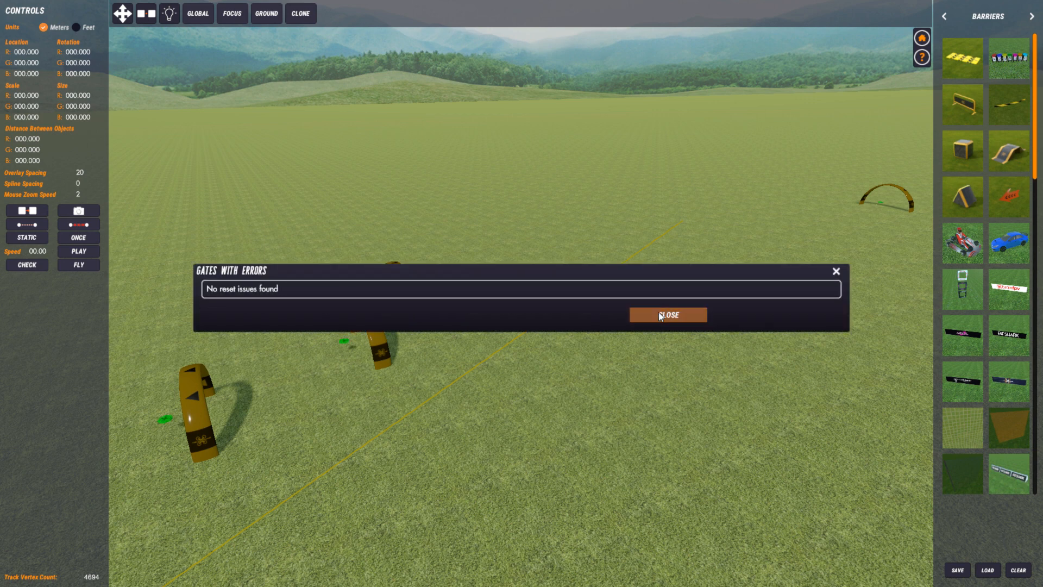
left_click(667, 314)
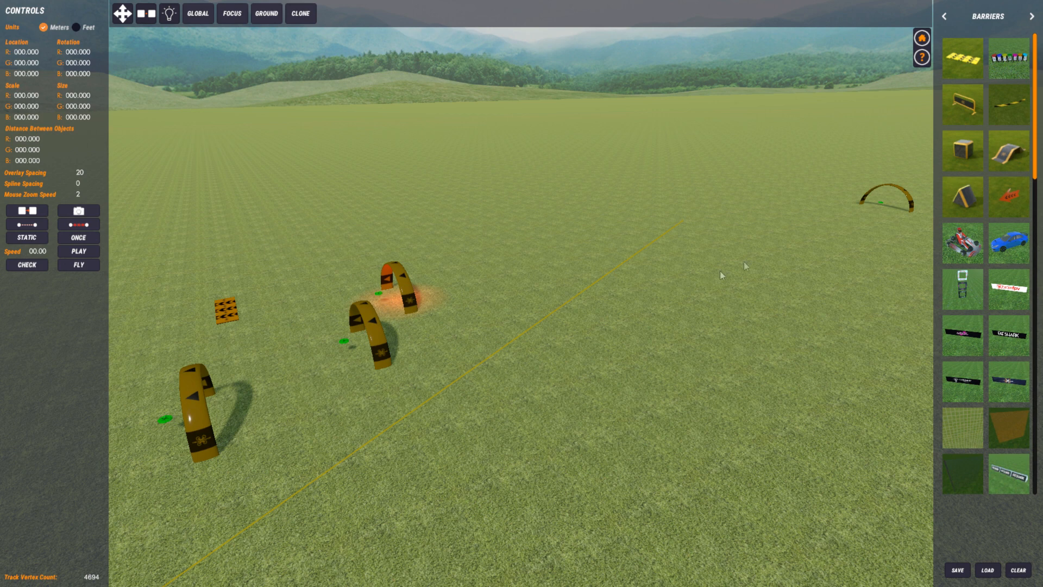
- Select the middle gate, rerun the check overwriting the track, and close the gate 2 report
left_click(383, 313)
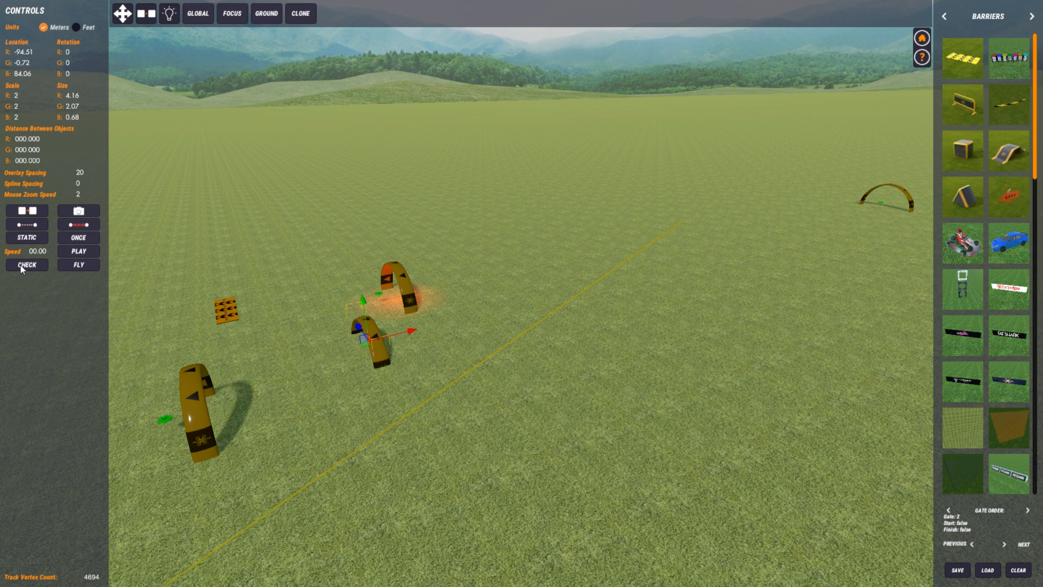
left_click(956, 569)
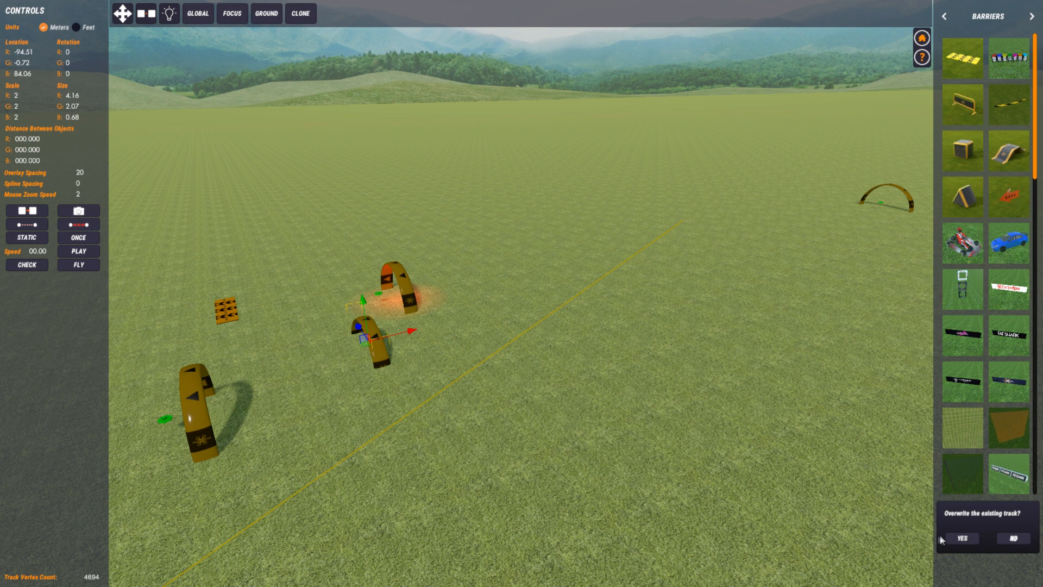
left_click(960, 538)
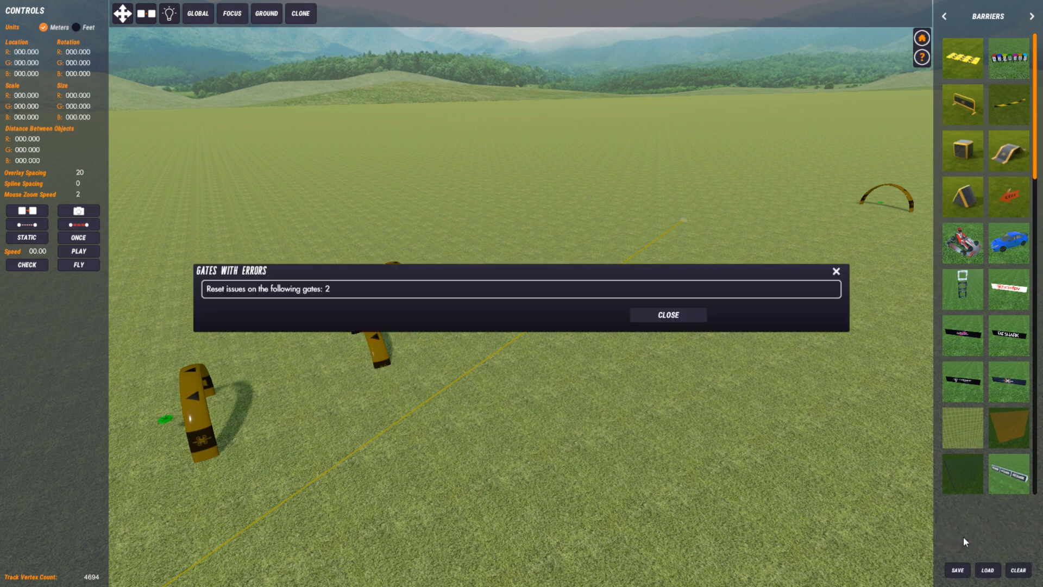
mouse_move(234, 291)
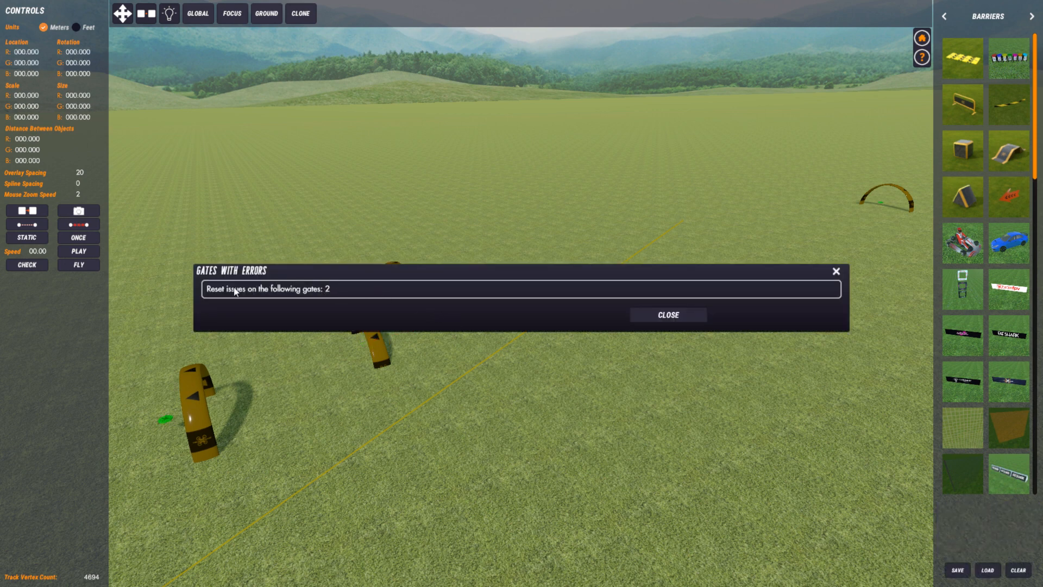
left_click(667, 314)
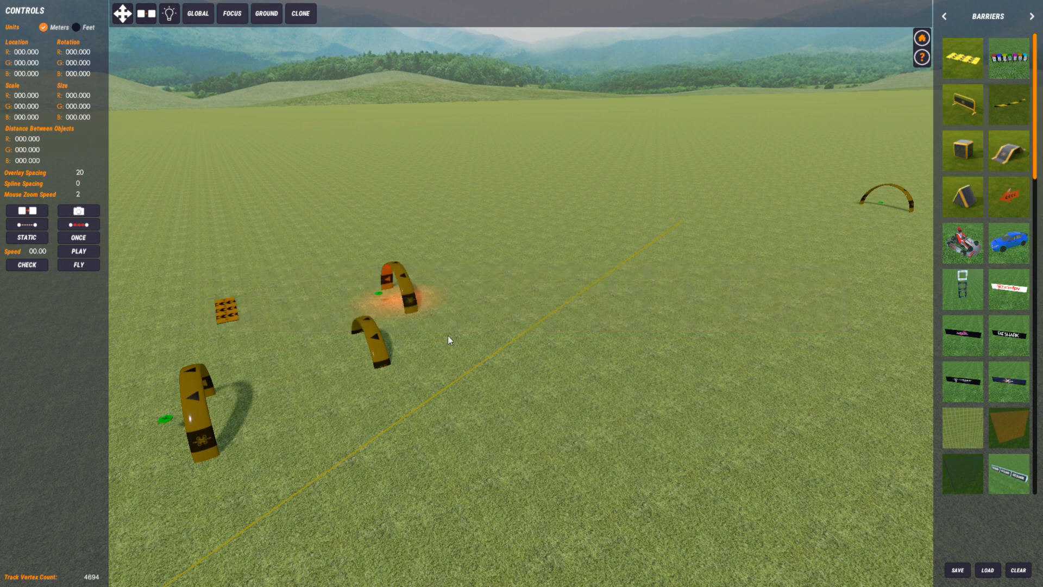
- Select the middle gate and raise its G location from -0.72 to 0.07, just above ground
left_click(364, 338)
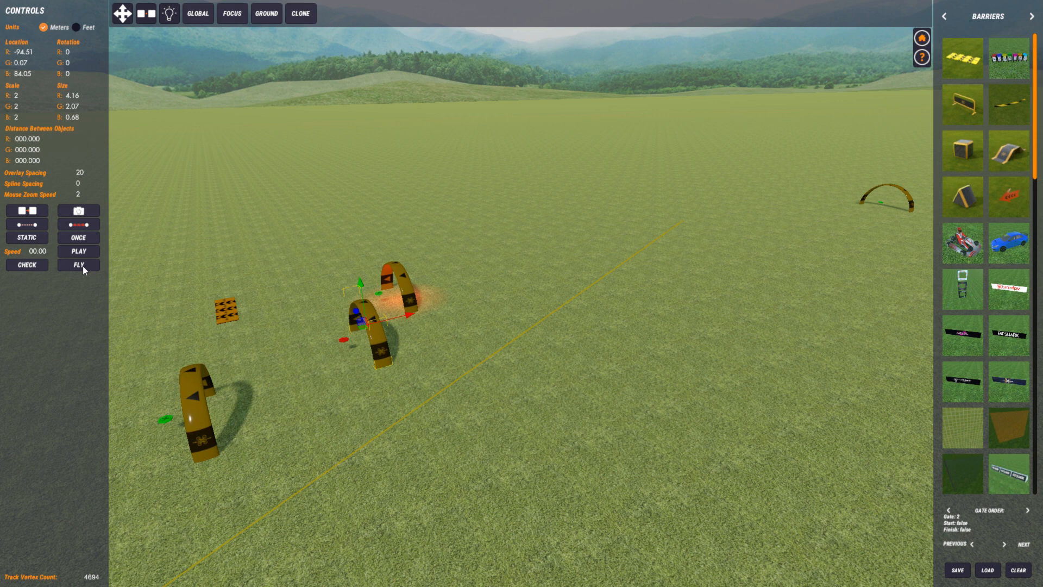
mouse_move(610, 376)
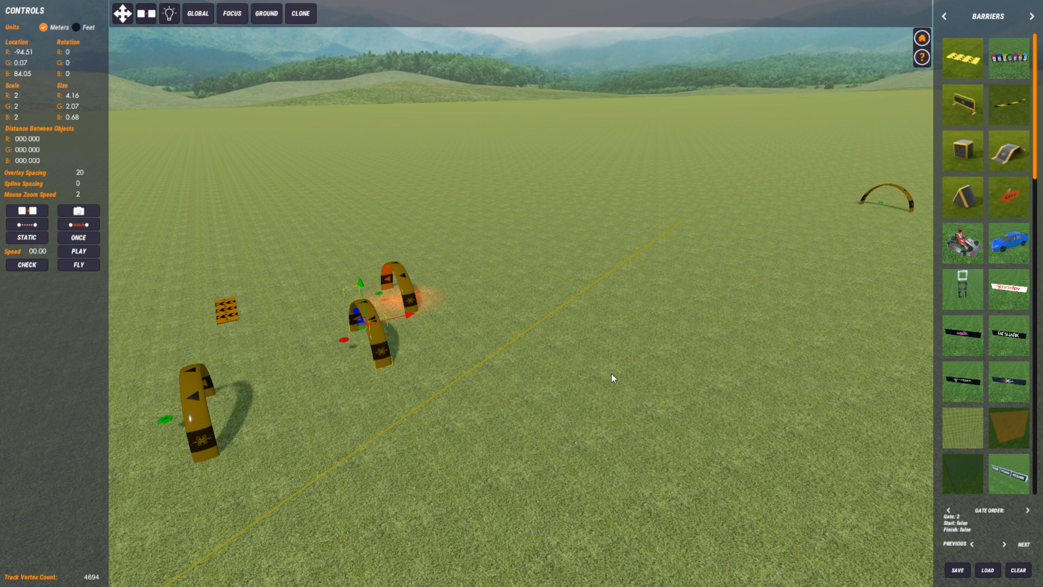
mouse_move(617, 382)
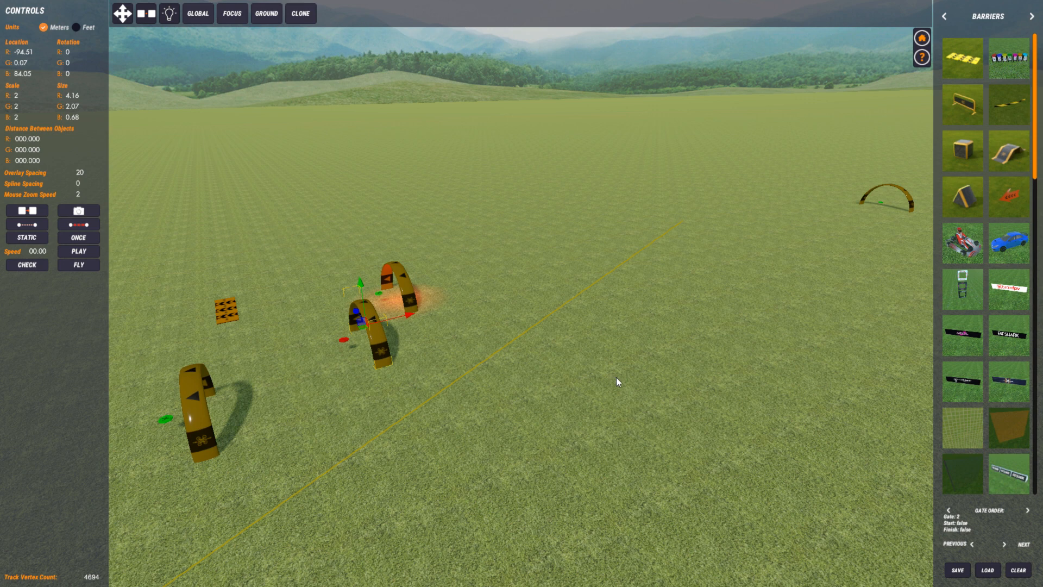
mouse_move(71, 205)
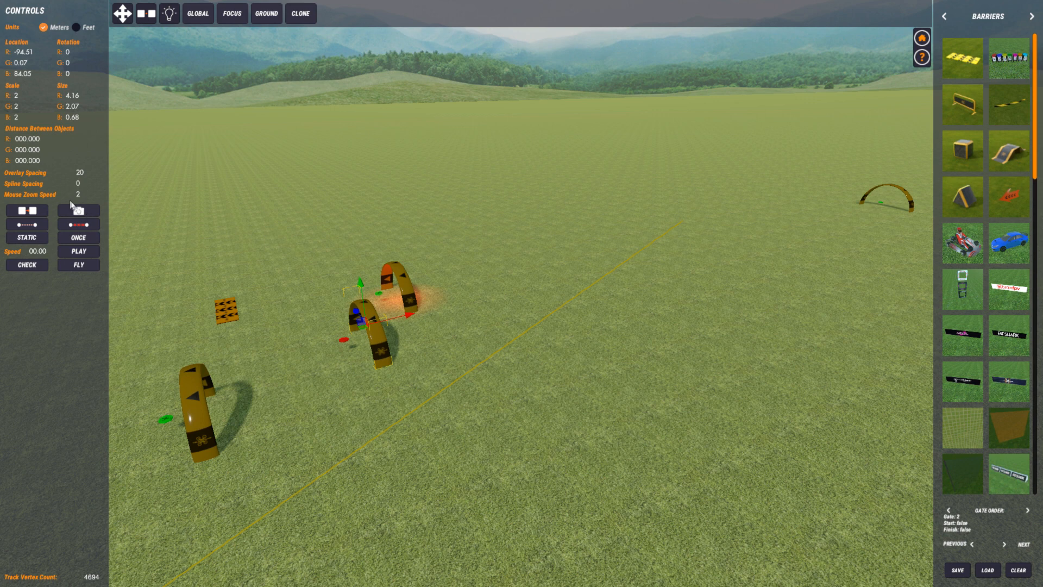
mouse_move(8, 201)
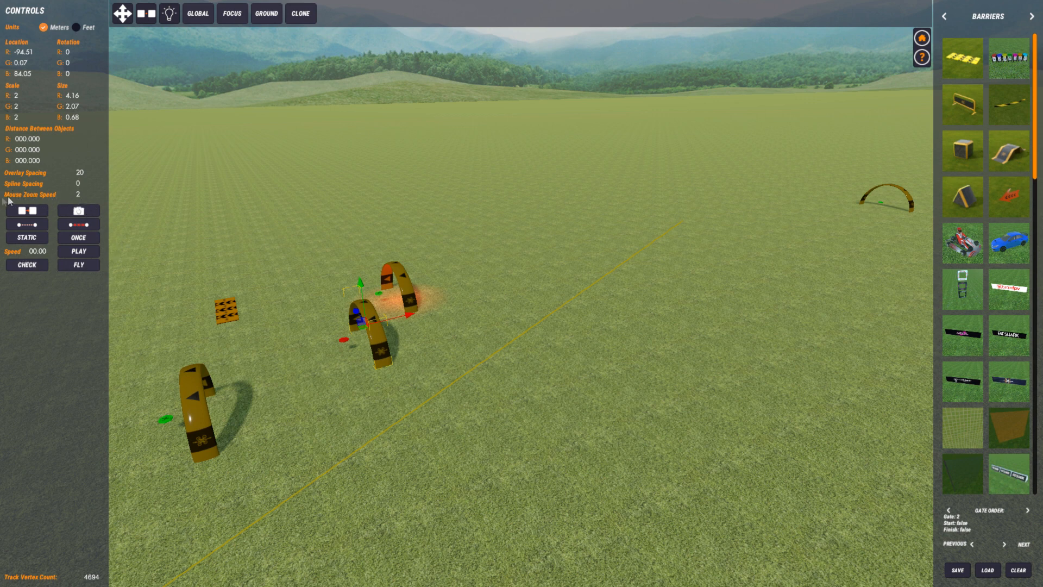
mouse_move(78, 198)
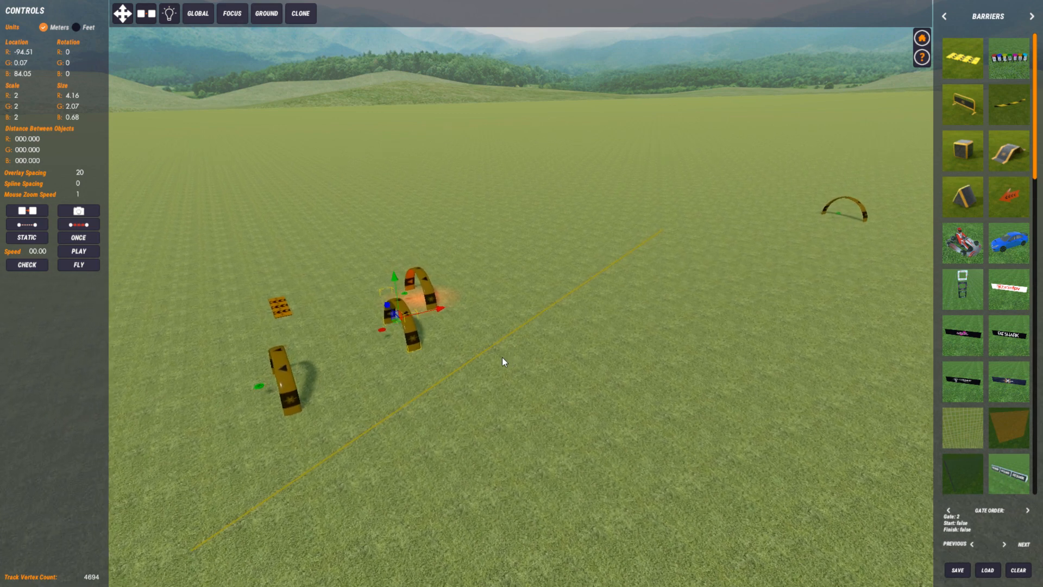
mouse_move(484, 364)
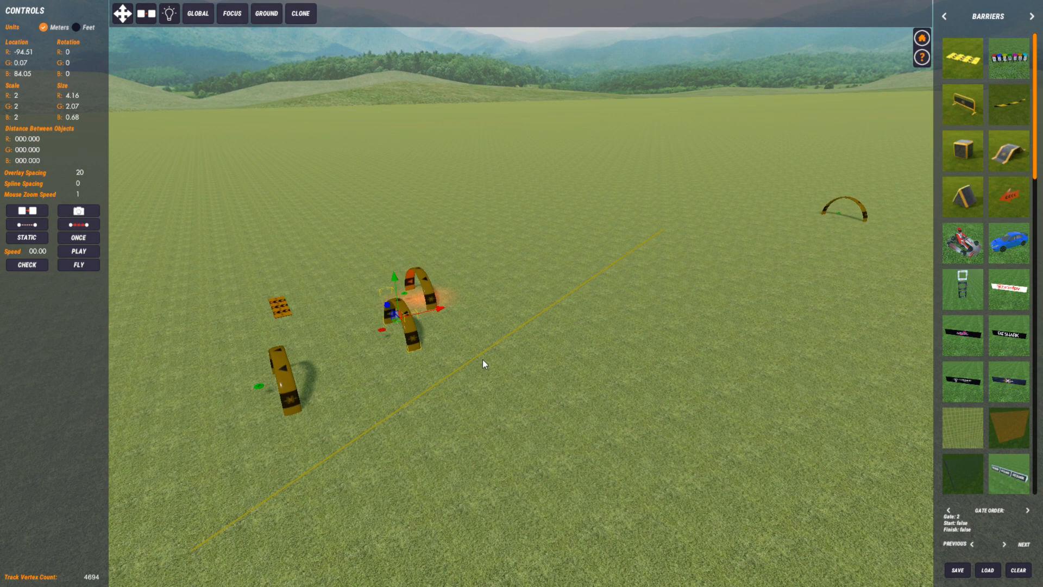